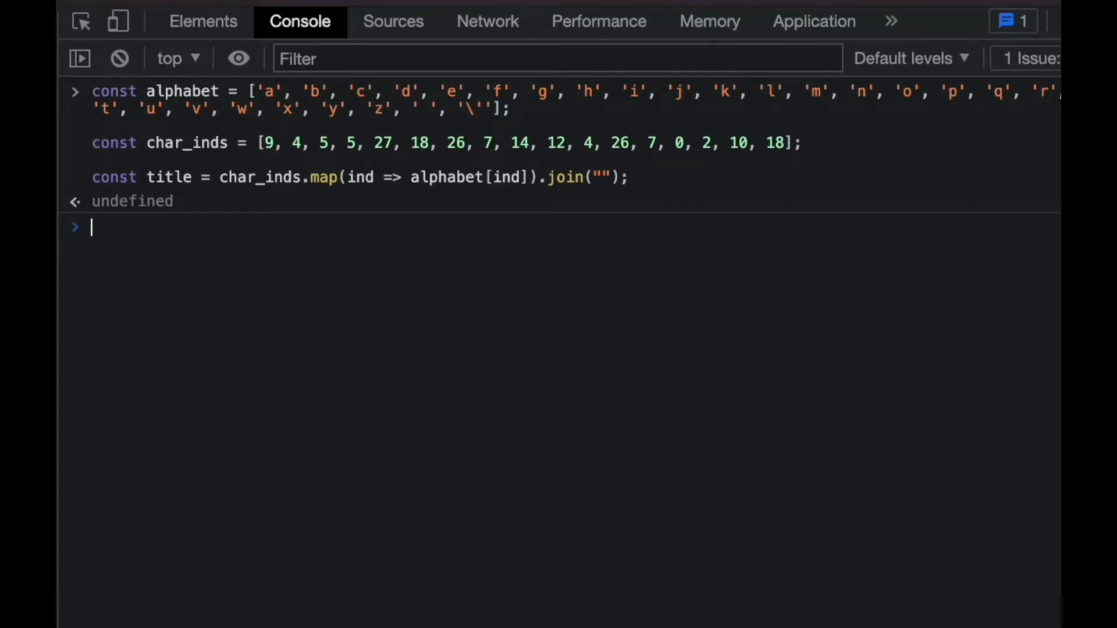
Type console.log on the Console prompt below the decoding constants
type("console")
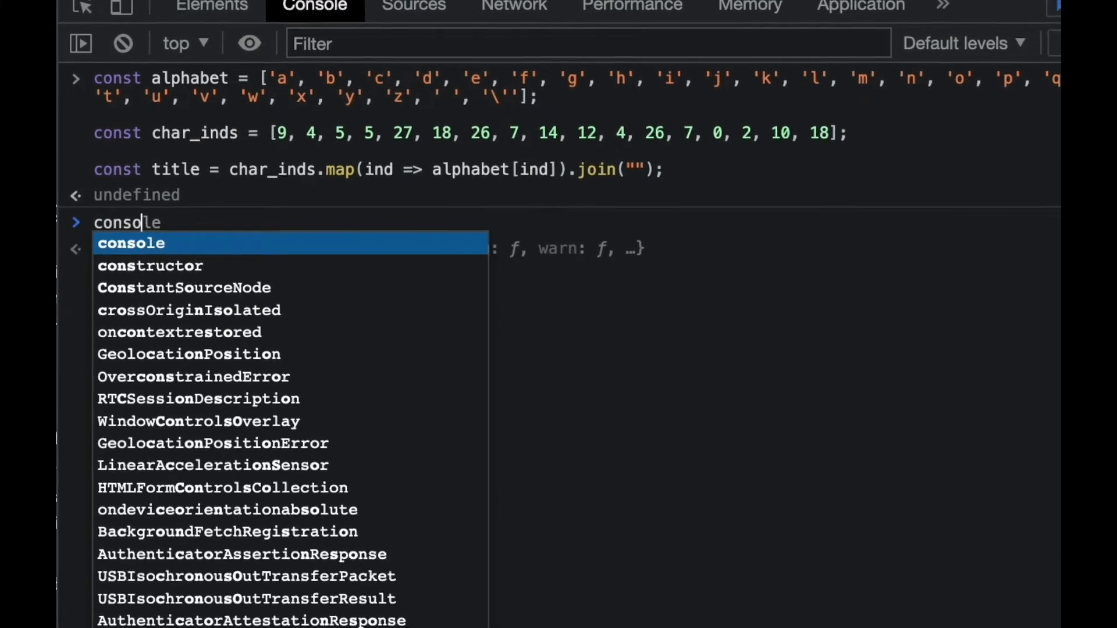
type(".log")
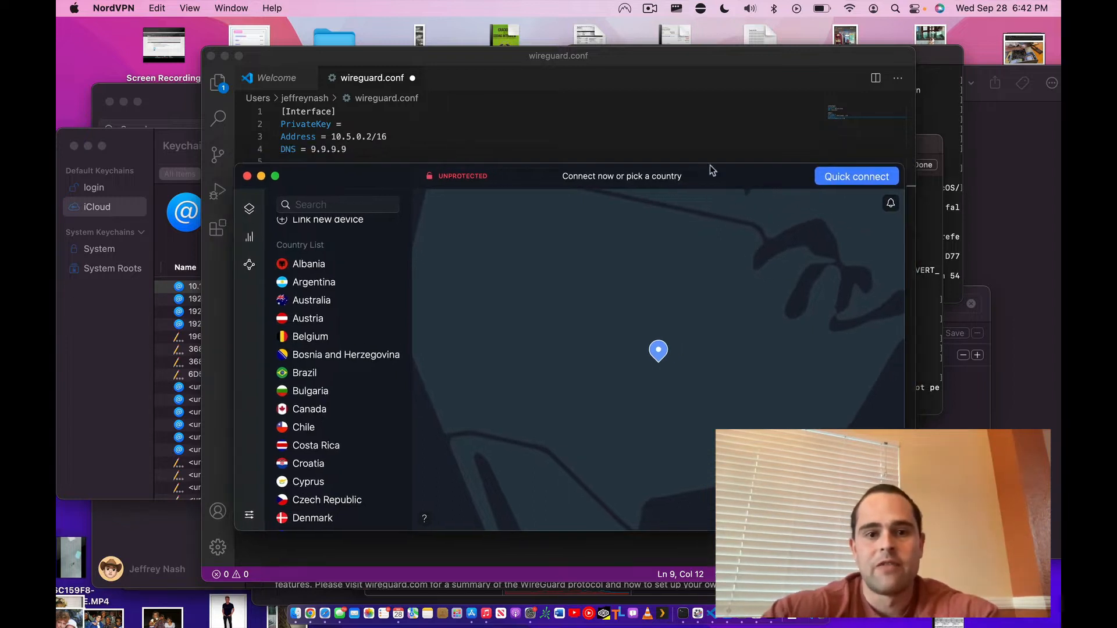
Quick connect to United States #9685 until Protected, then disconnect
left_click(856, 176)
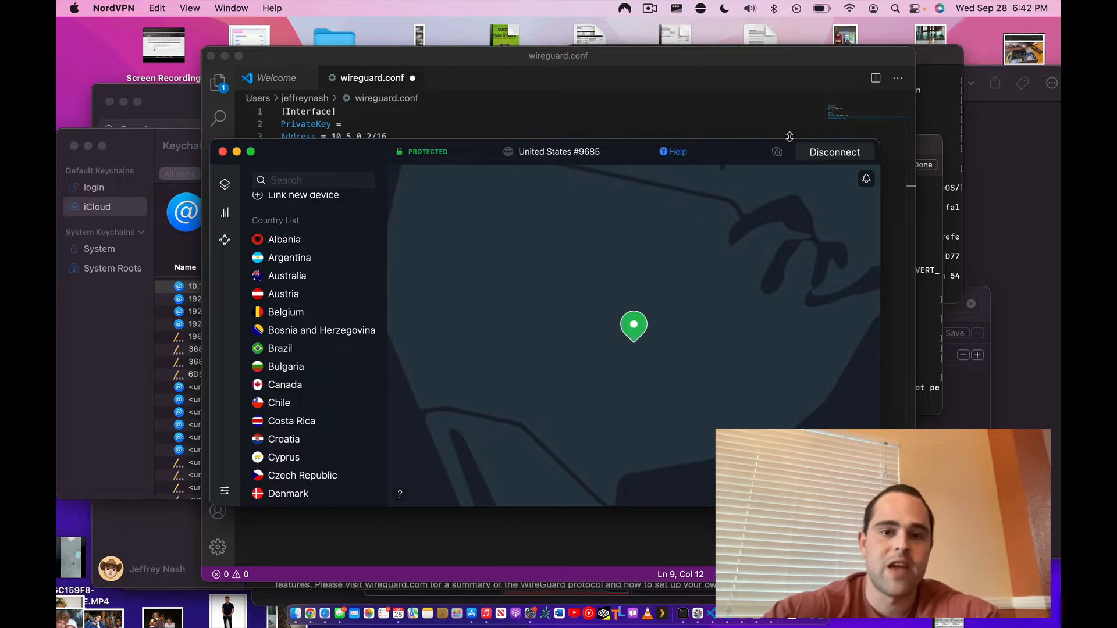
mouse_move(739, 138)
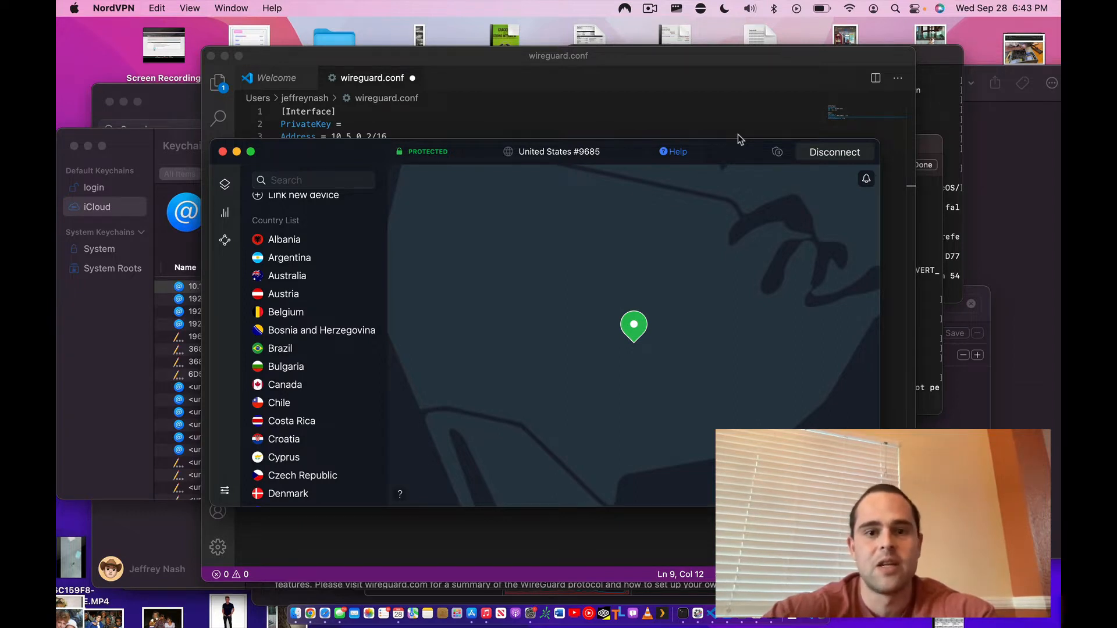
mouse_move(596, 330)
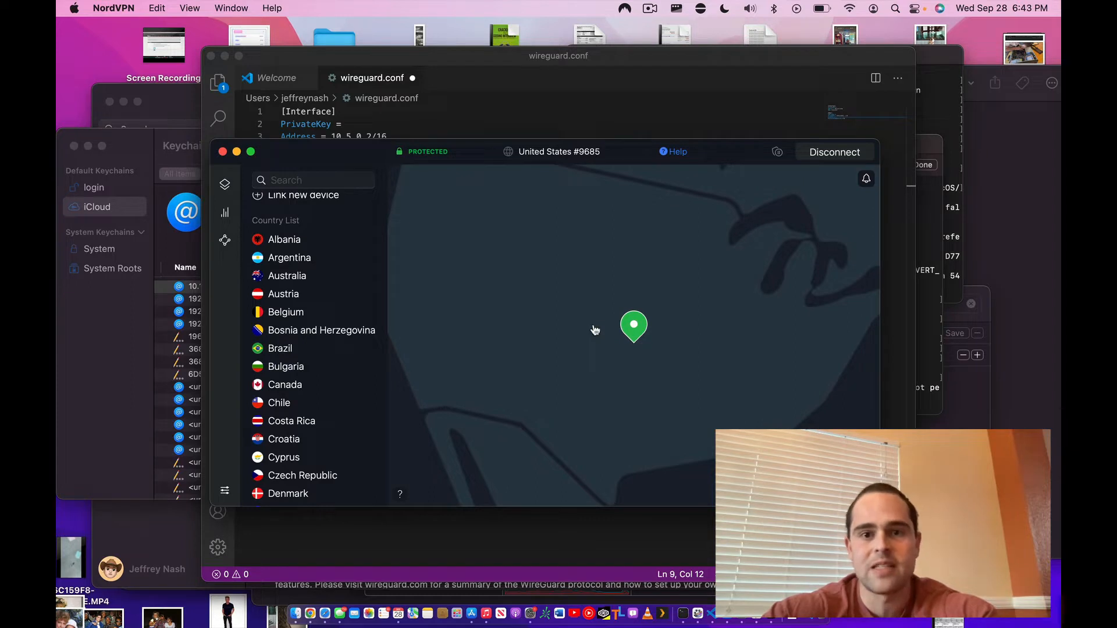
mouse_move(830, 160)
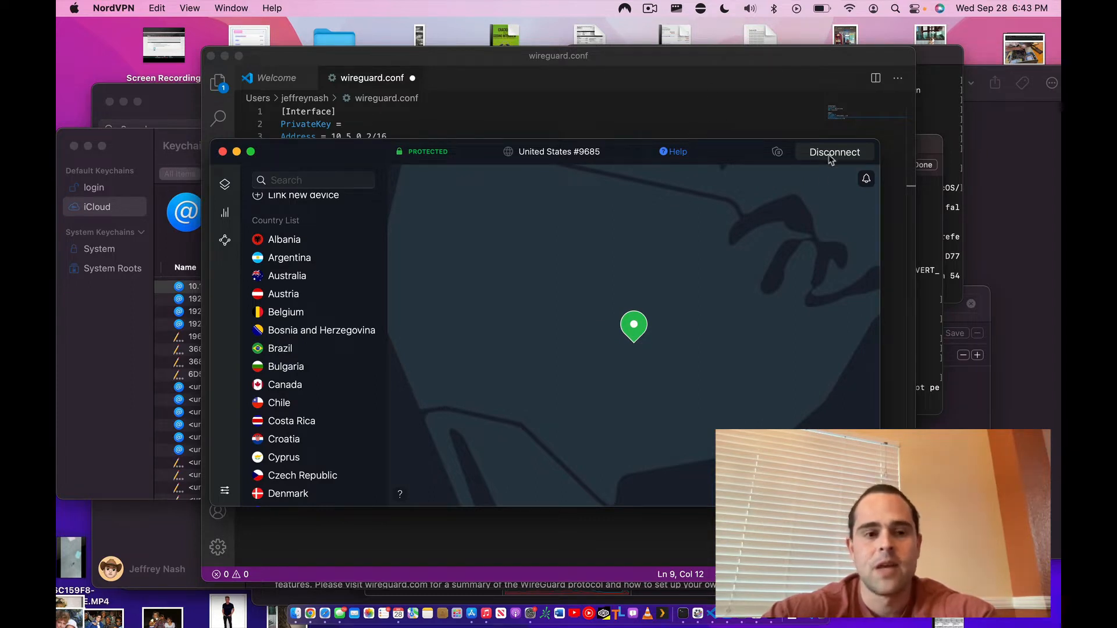
left_click(834, 152)
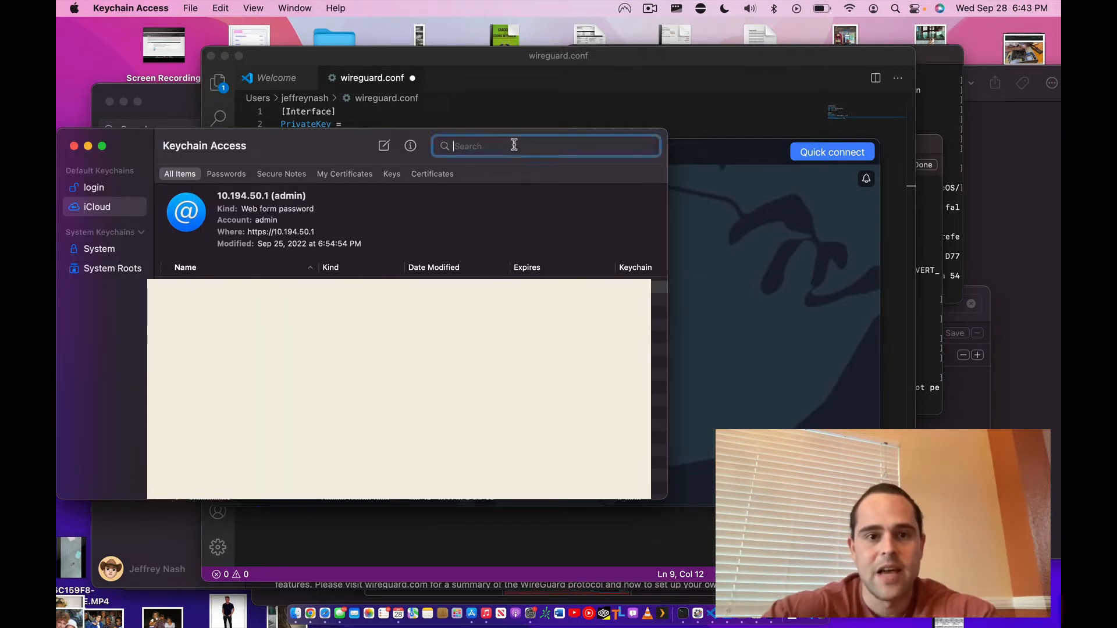
Search Keychain Access for 'nord' and open the NordVPN Configuration entry
type("nord")
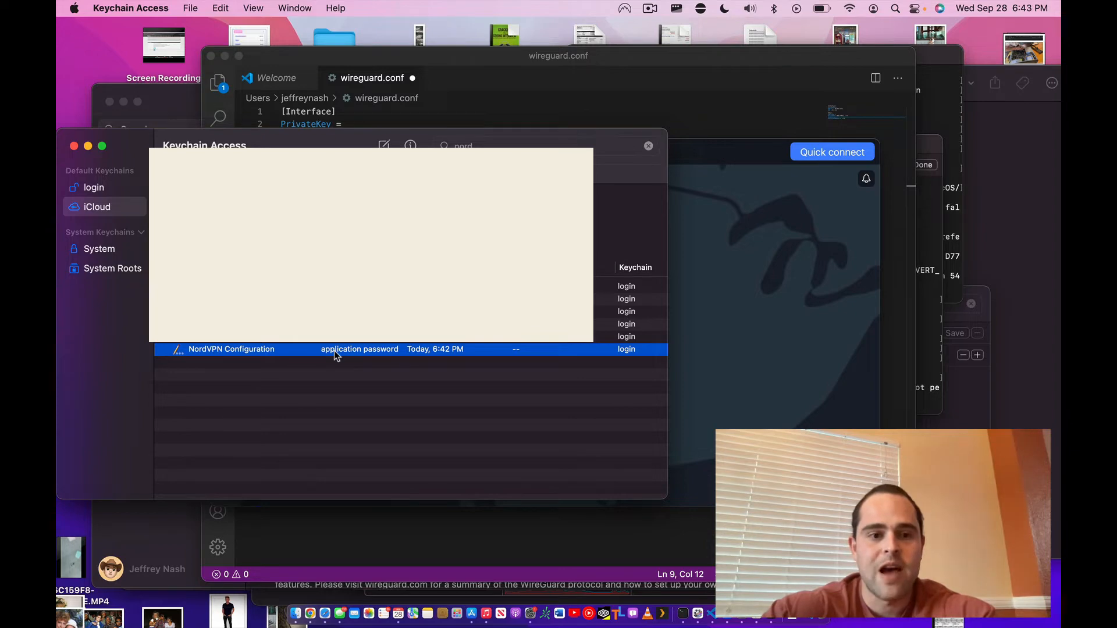
double_click(231, 349)
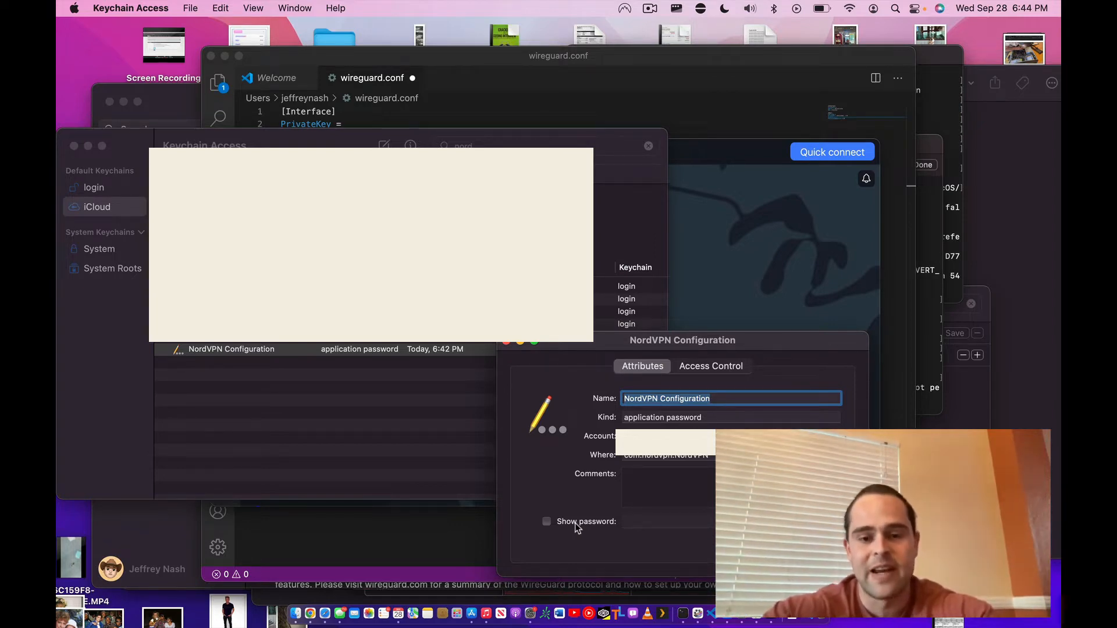
Reveal the NordVPN Configuration password, approving both keychain access prompts
left_click(547, 521)
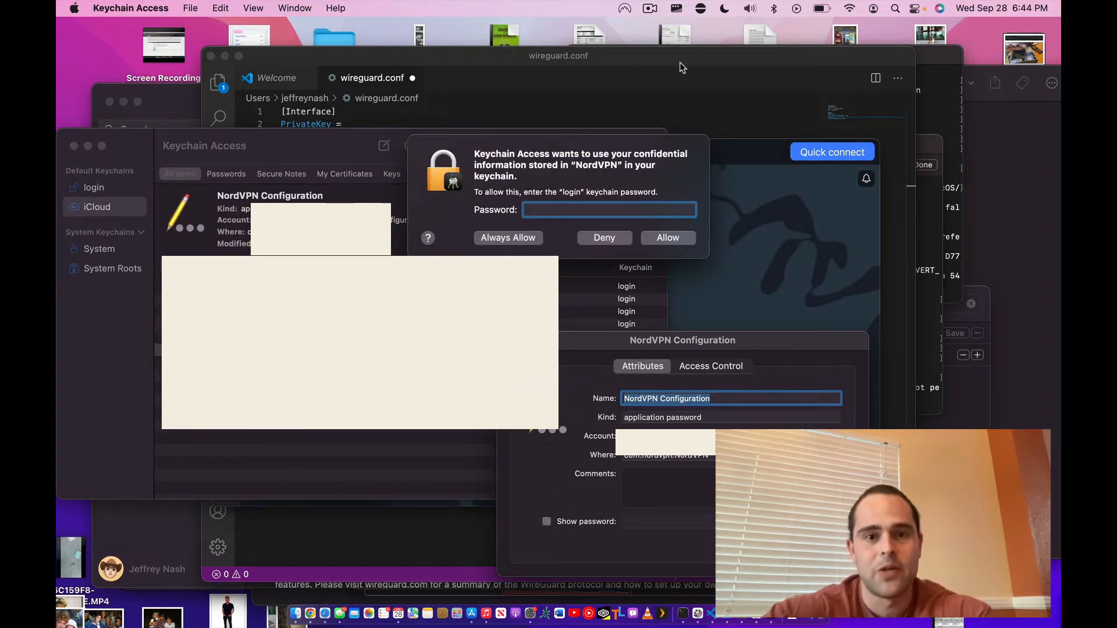
mouse_move(640, 198)
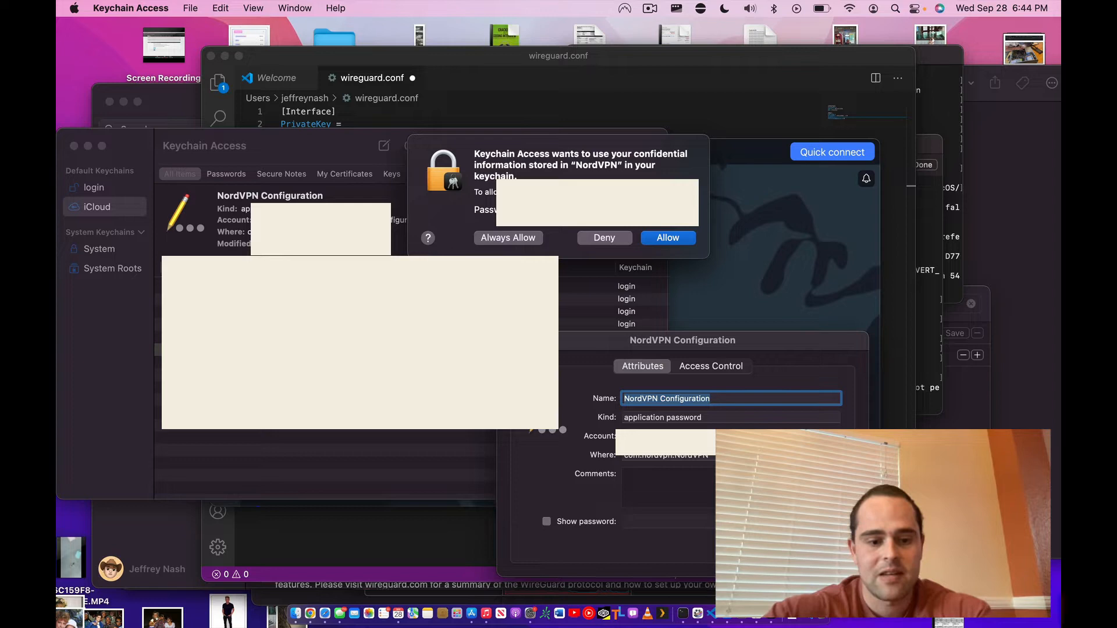
left_click(667, 238)
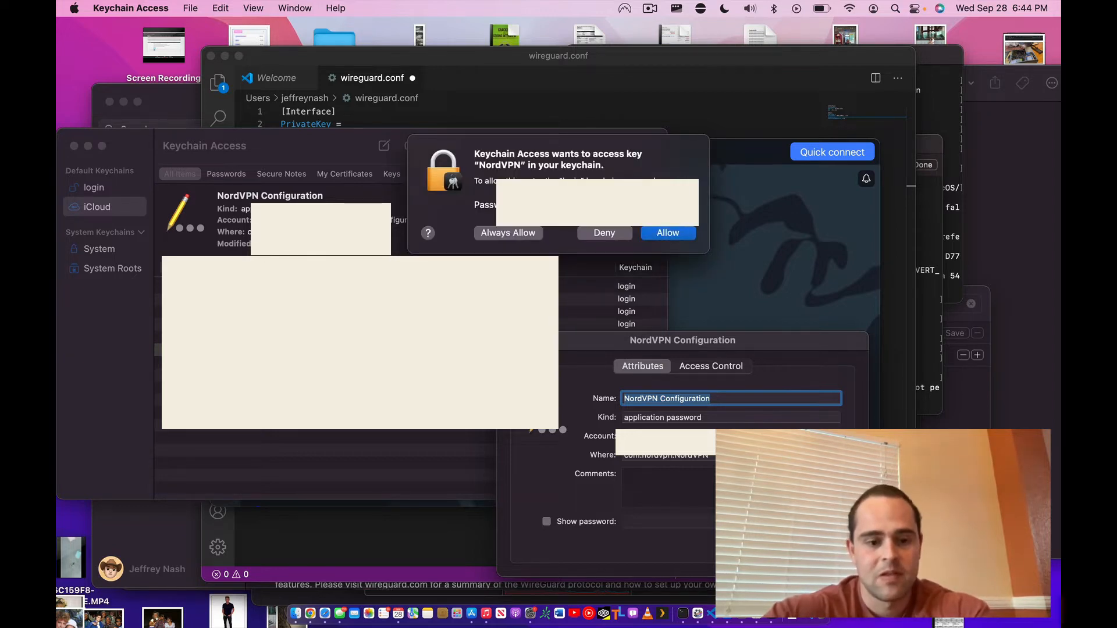
left_click(666, 232)
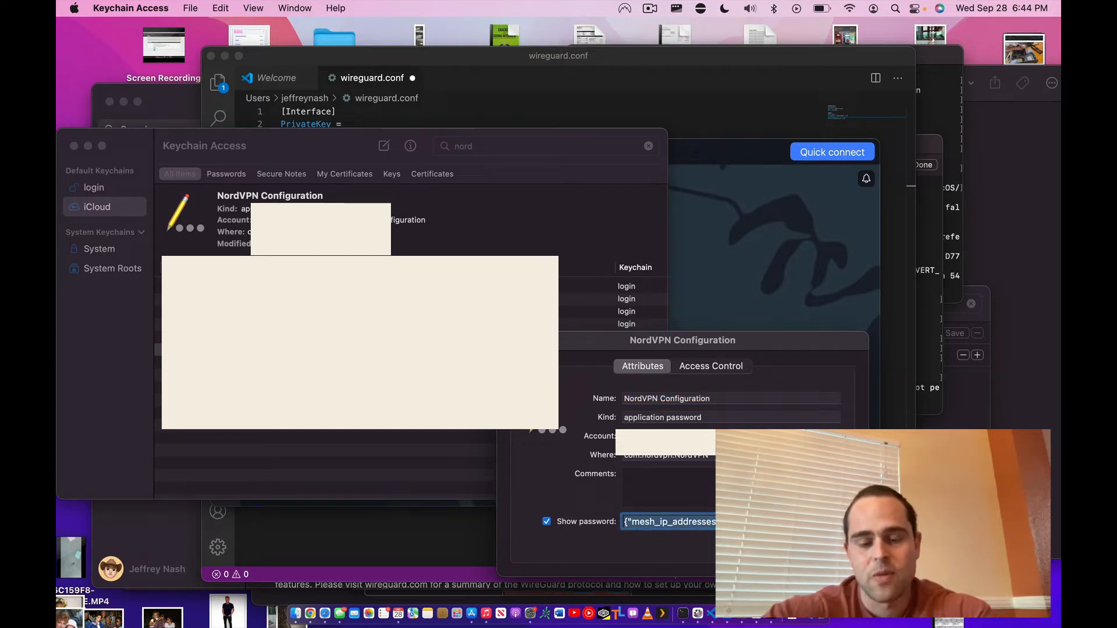
Copy the revealed JSON password text beginning with mesh_ip_addresses
left_click(712, 521)
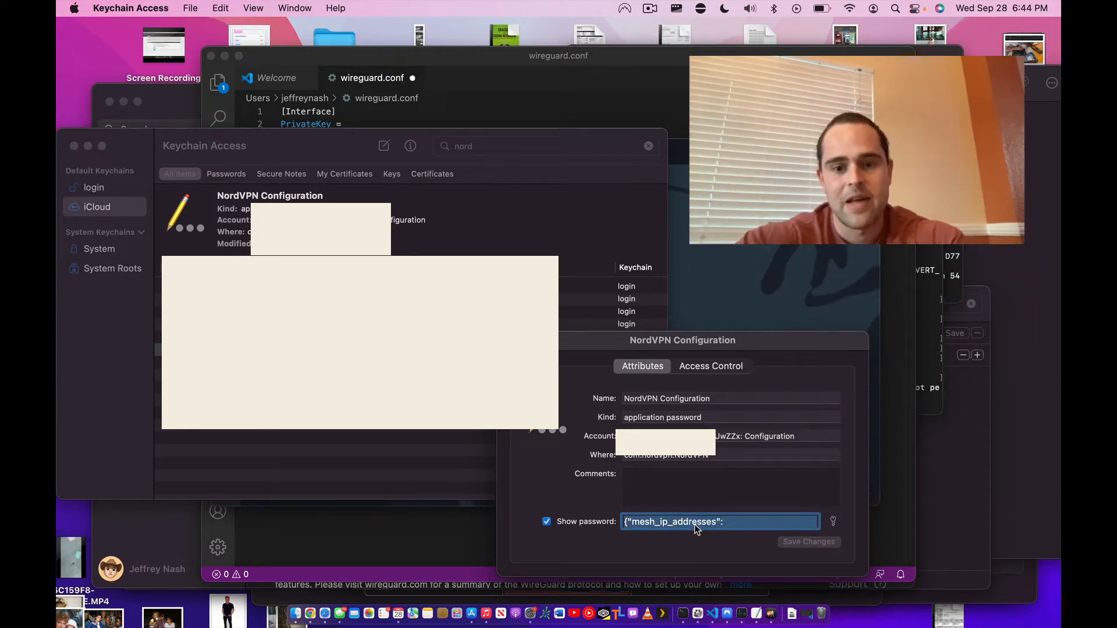
right_click(719, 521)
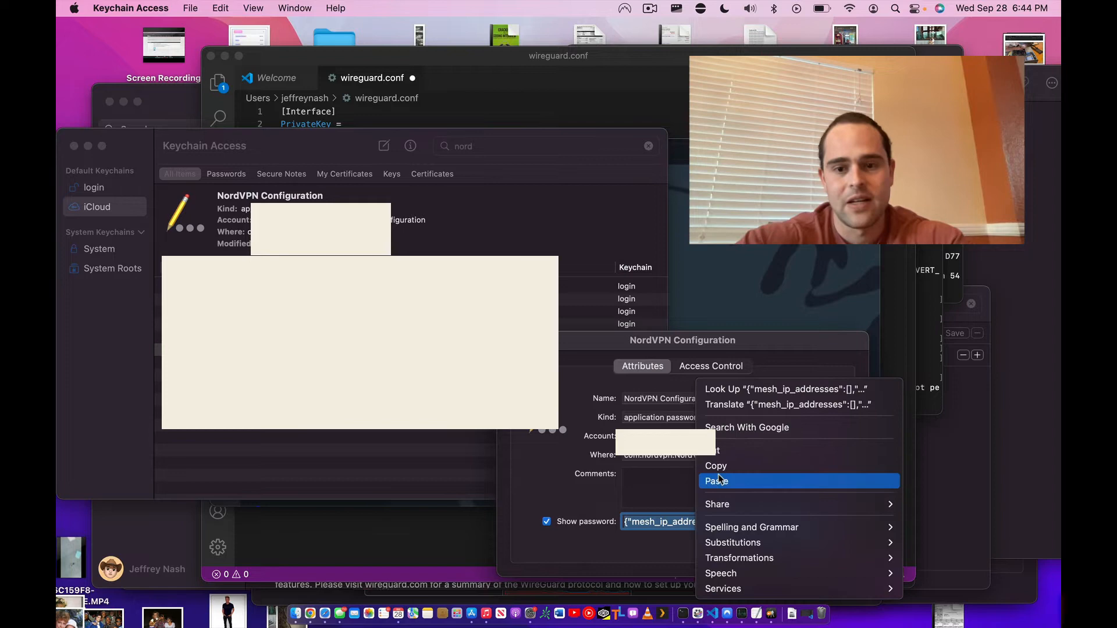
left_click(716, 481)
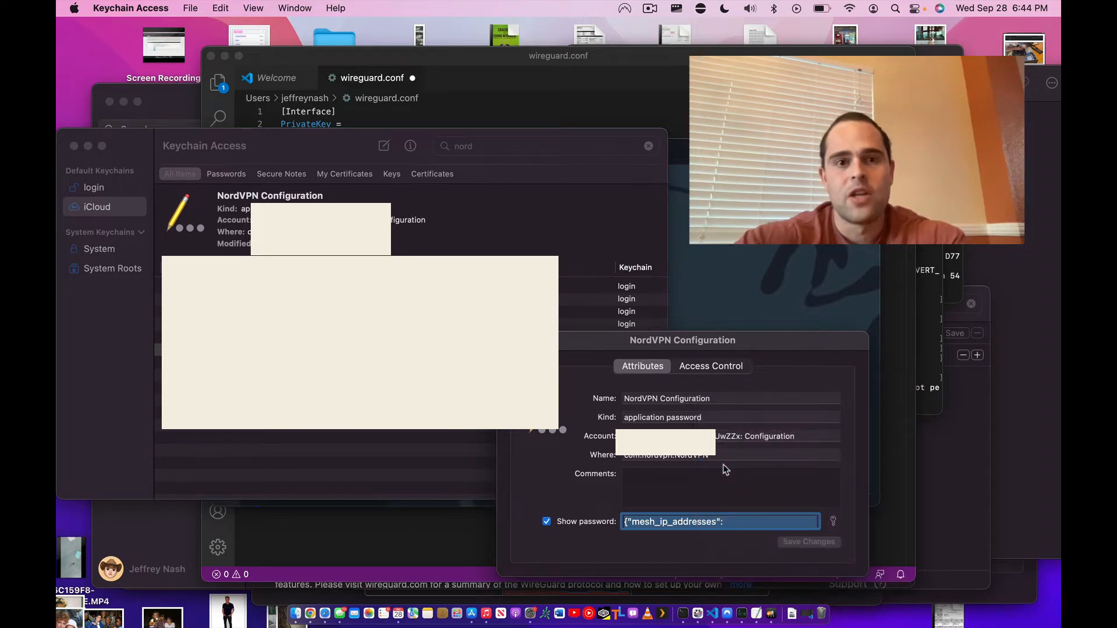
mouse_move(552, 80)
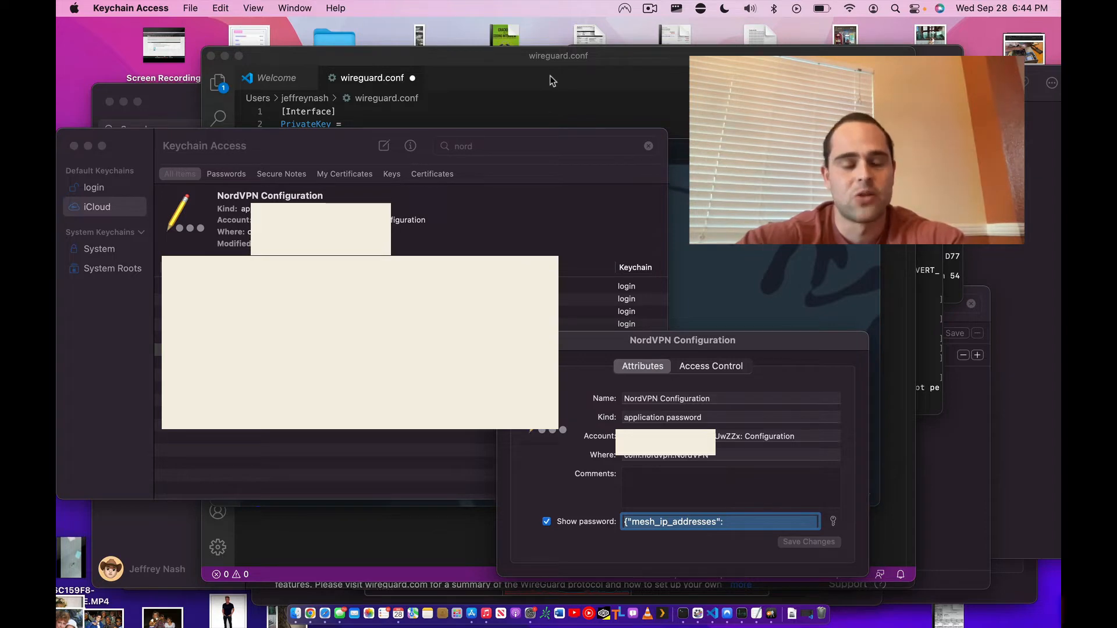
Show the pasted NordVPN JSON in an untitled VS Code file with word wrap on
left_click(555, 68)
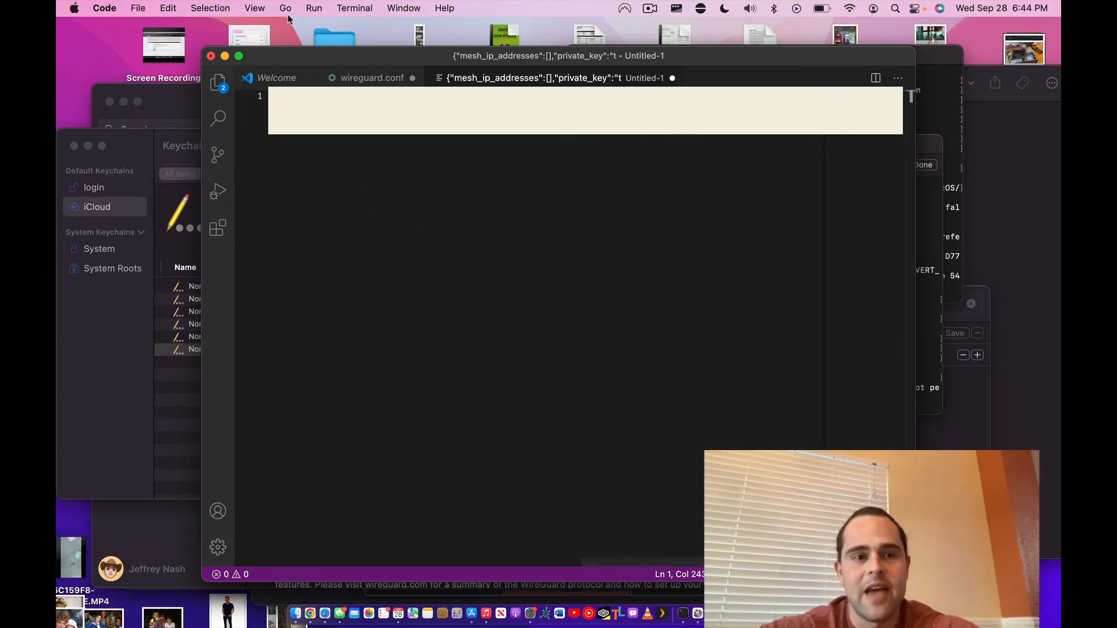
left_click(254, 7)
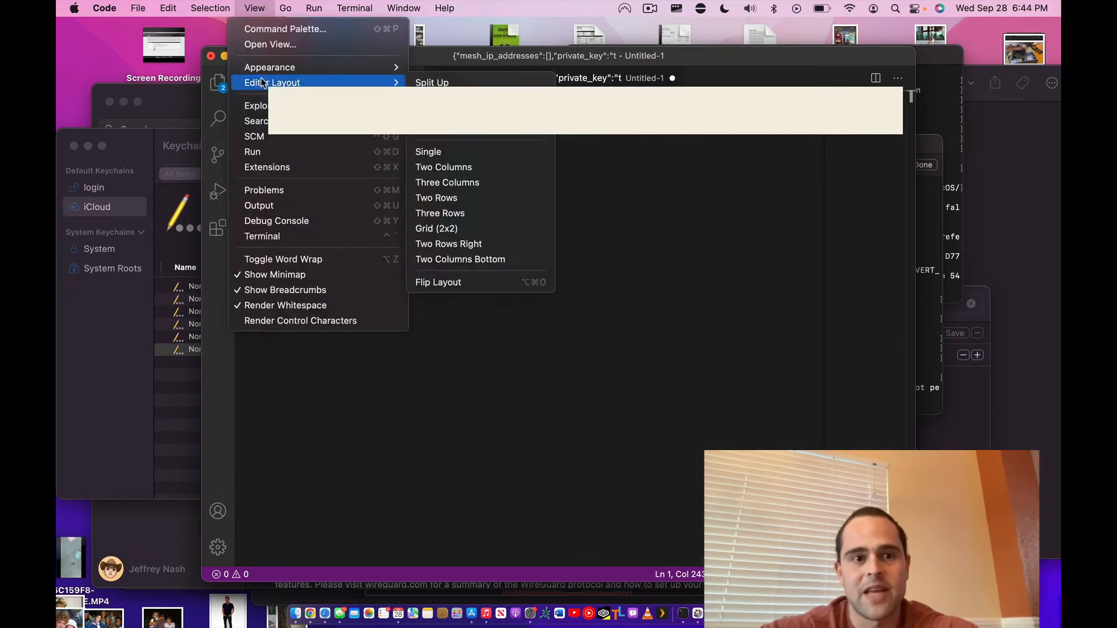
mouse_move(283, 258)
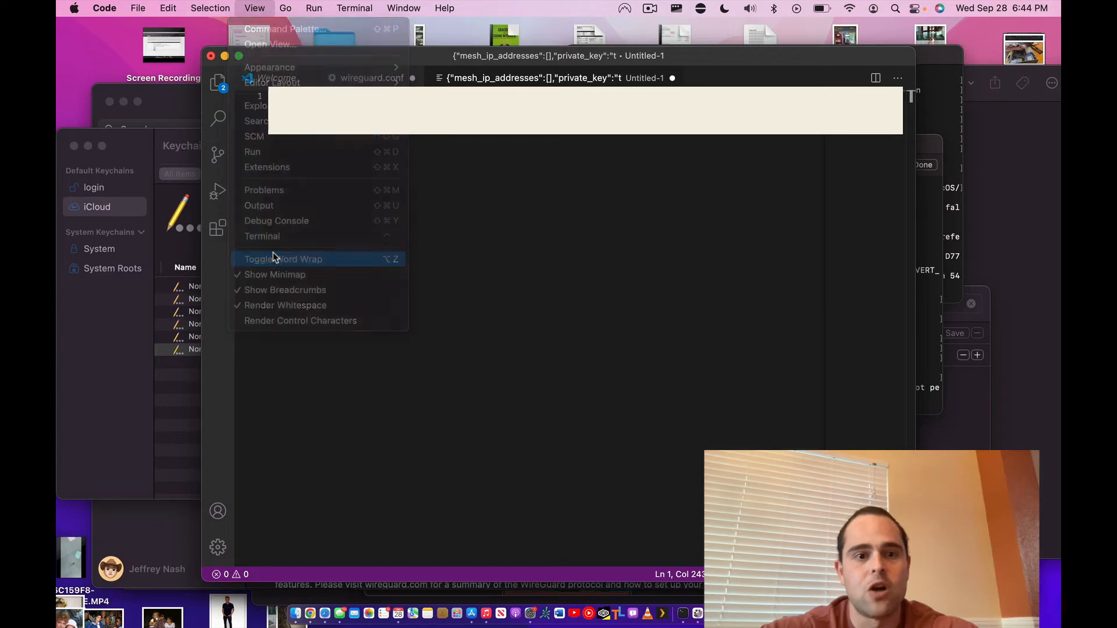
left_click(283, 259)
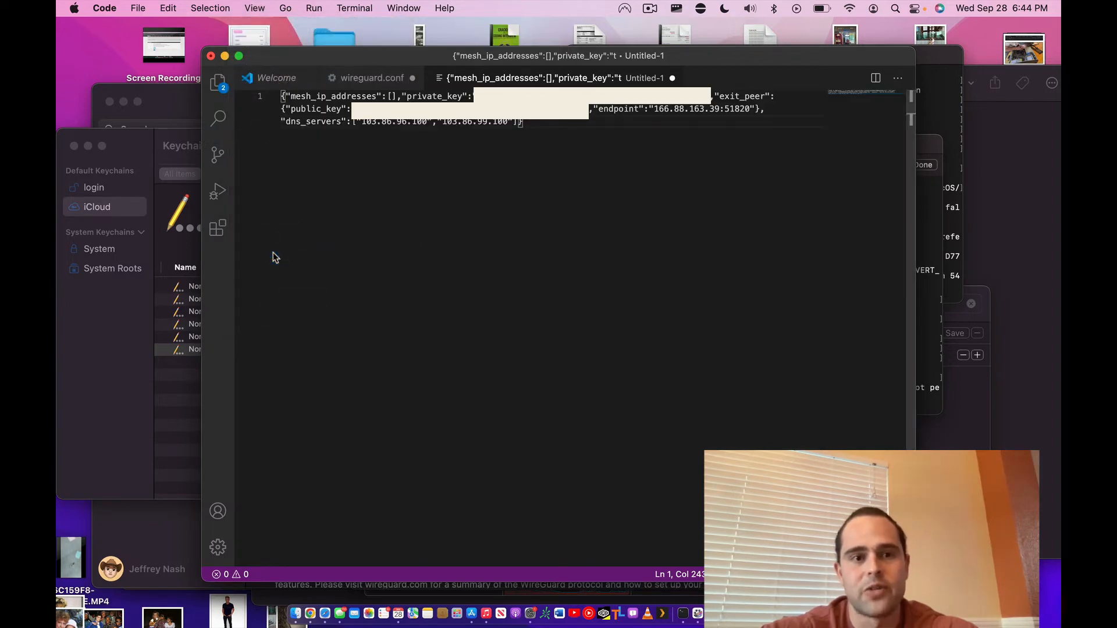
mouse_move(408, 272)
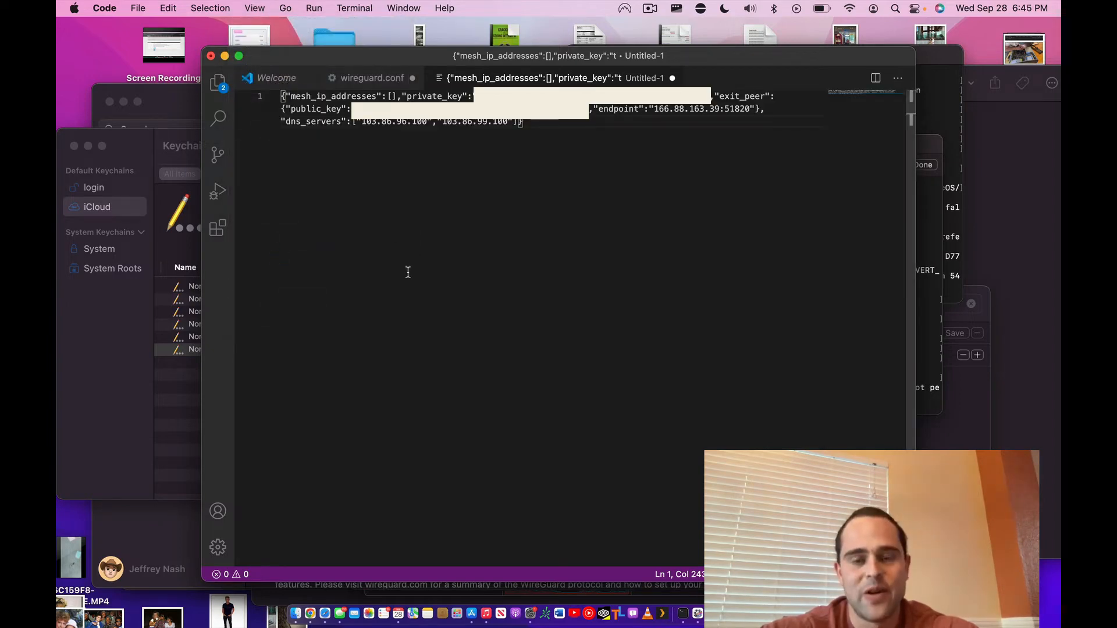
mouse_move(440, 223)
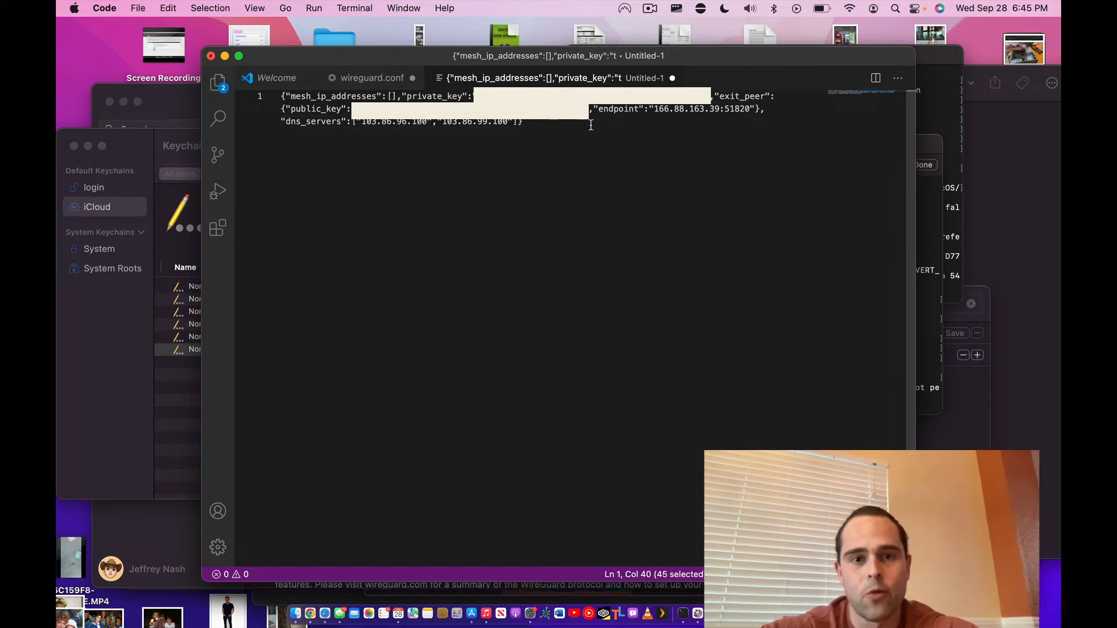
Fill PrivateKey in wireguard.conf and place the cursor at the empty Endpoint entry
left_click(520, 121)
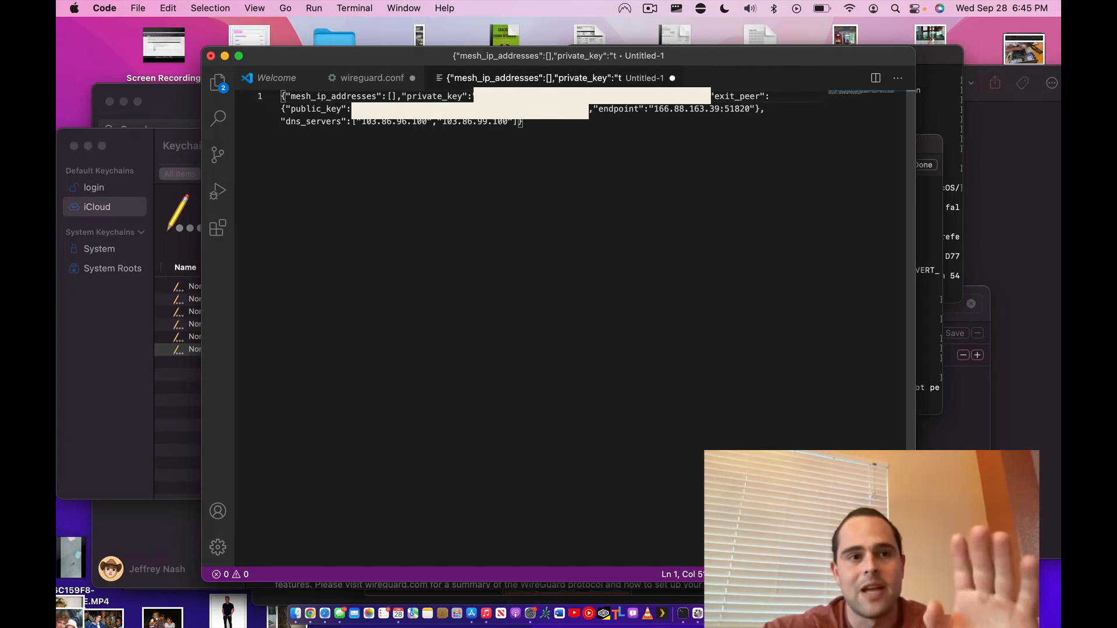
mouse_move(587, 176)
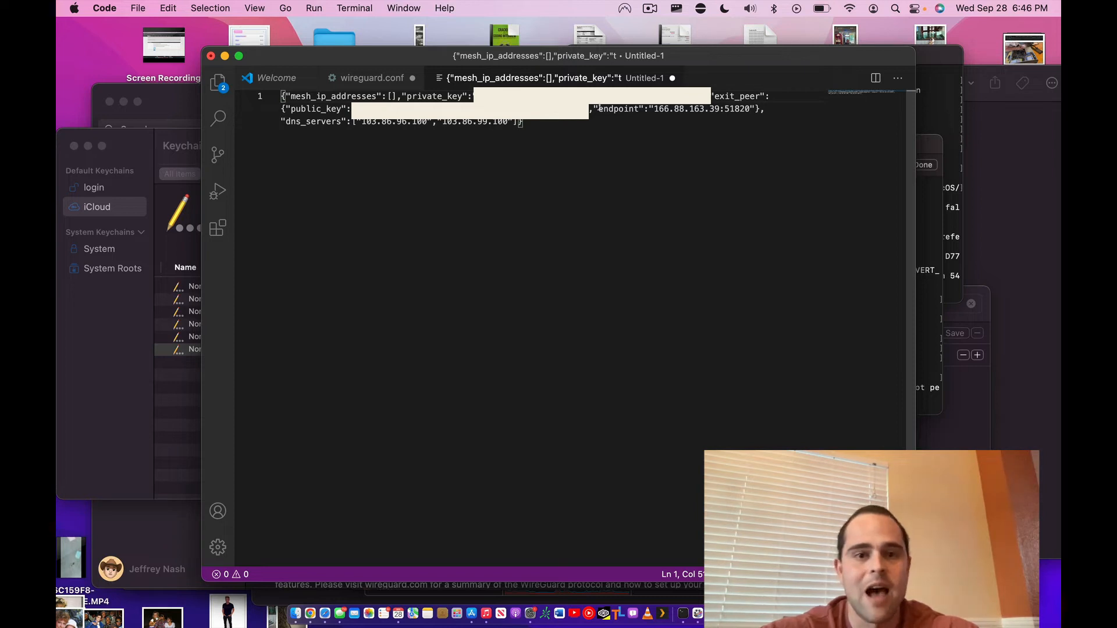
mouse_move(406, 184)
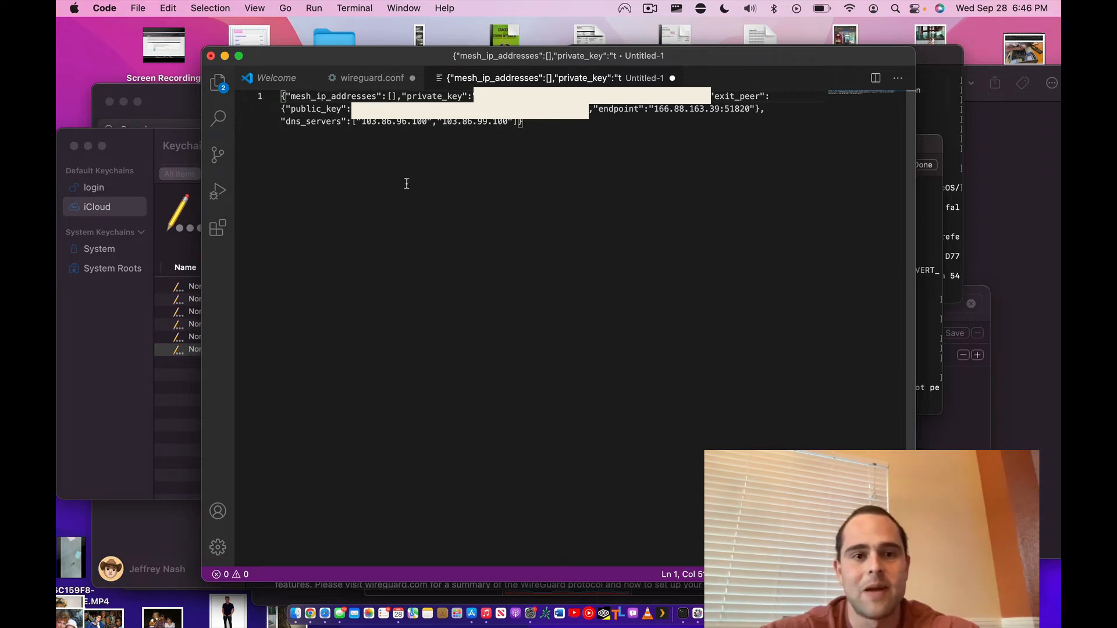
mouse_move(489, 172)
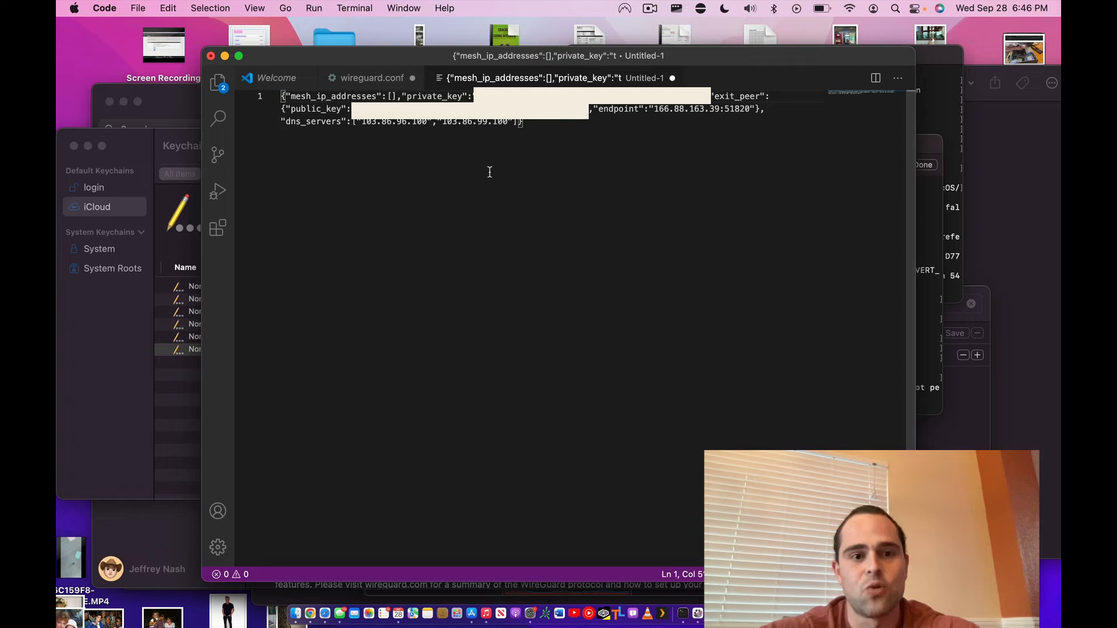
mouse_move(429, 225)
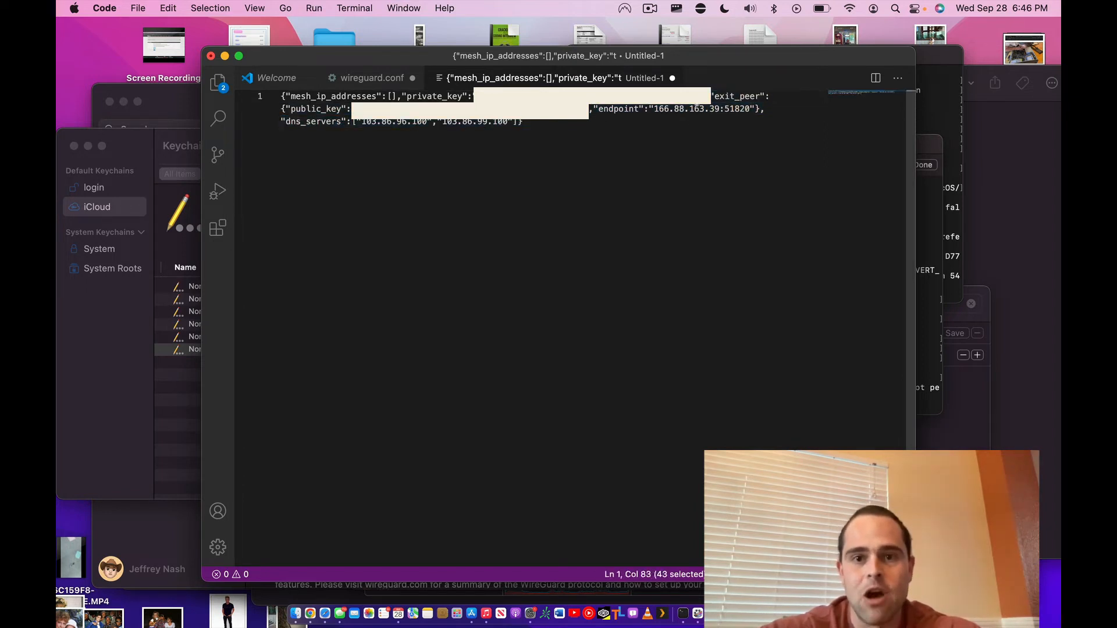
left_click(371, 78)
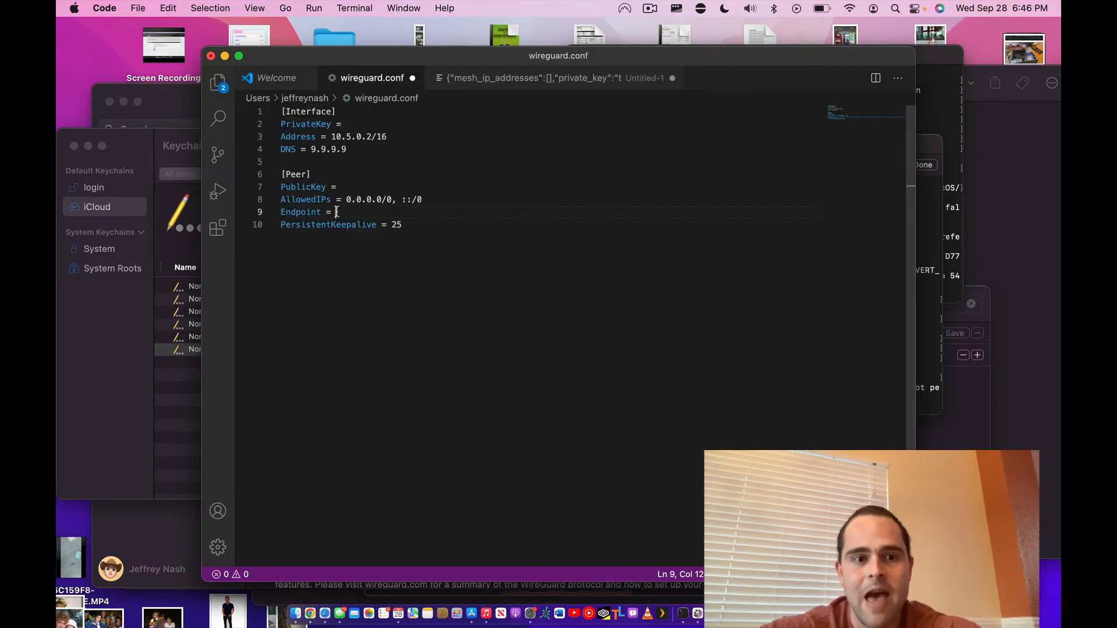
mouse_move(356, 156)
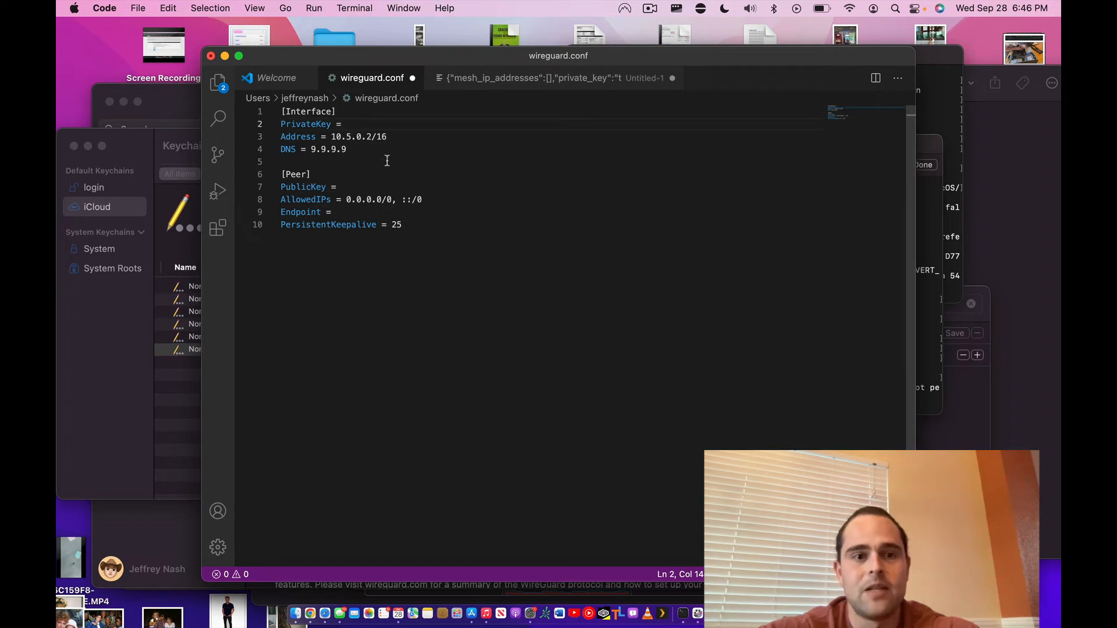
mouse_move(329, 187)
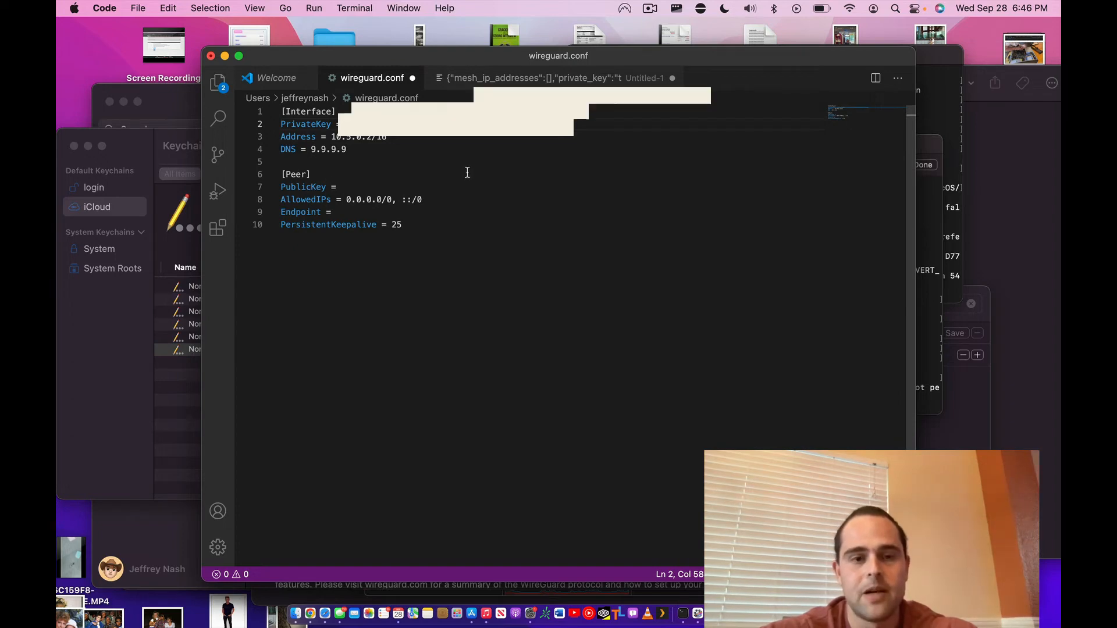
Copy the exit_peer public_key from the JSON tab into the Peer PublicKey entry
left_click(555, 77)
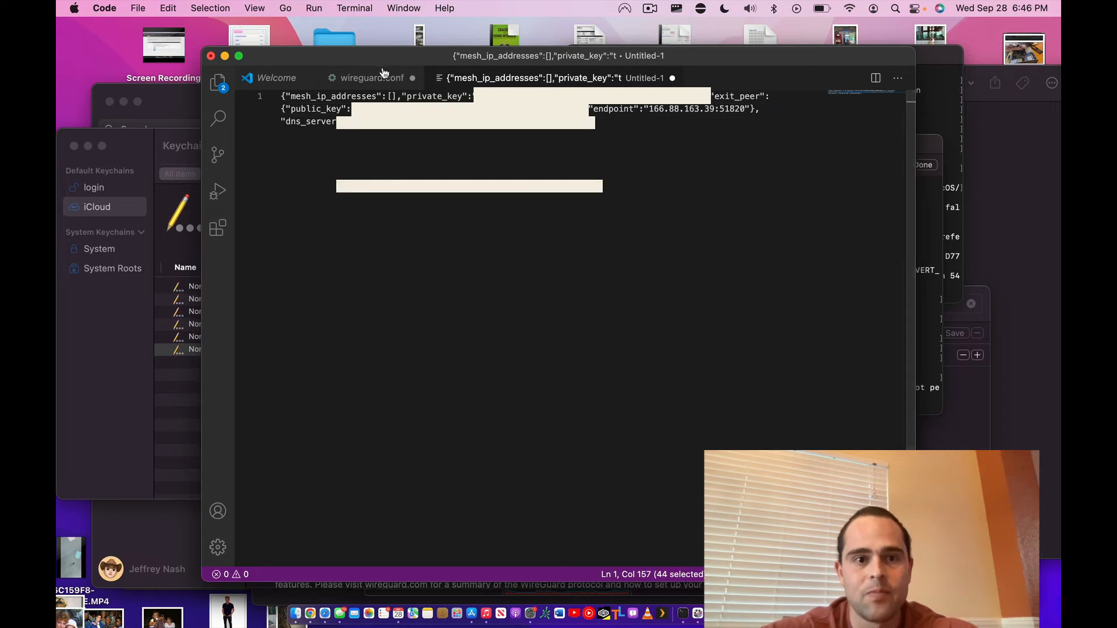
left_click(369, 78)
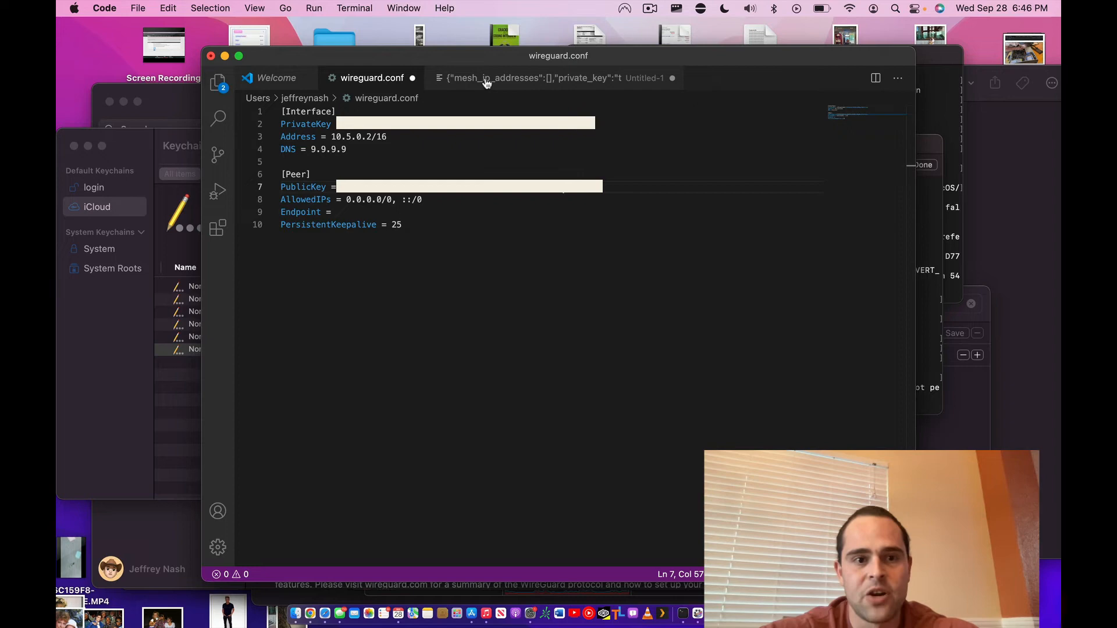
left_click(556, 77)
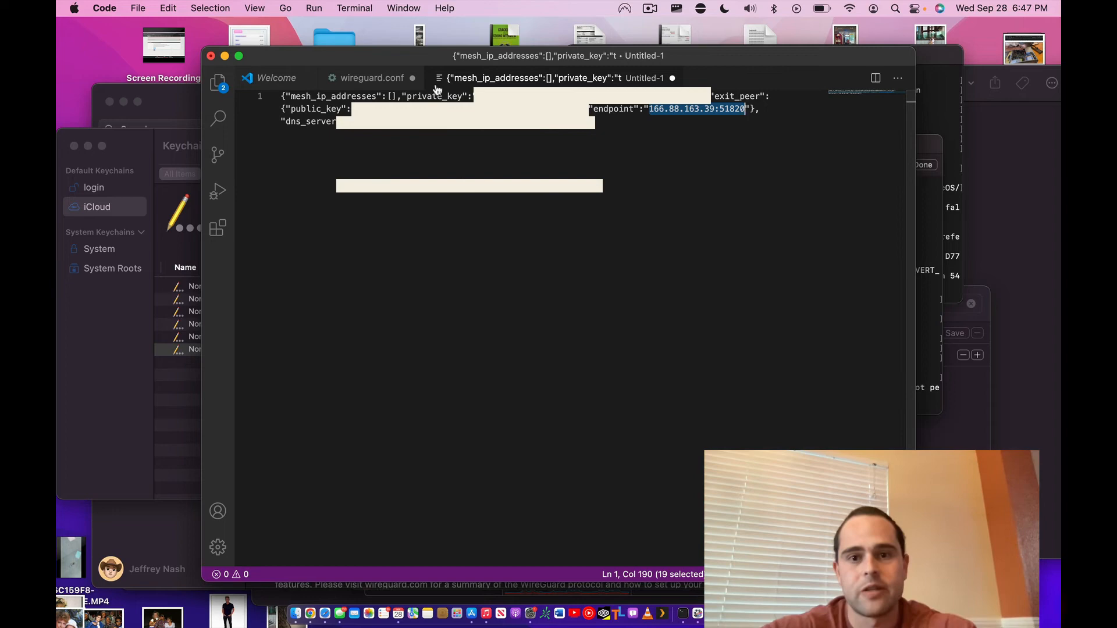
Enter Endpoint 166.88.163.39:51820, verify it against the JSON, and save
left_click(371, 78)
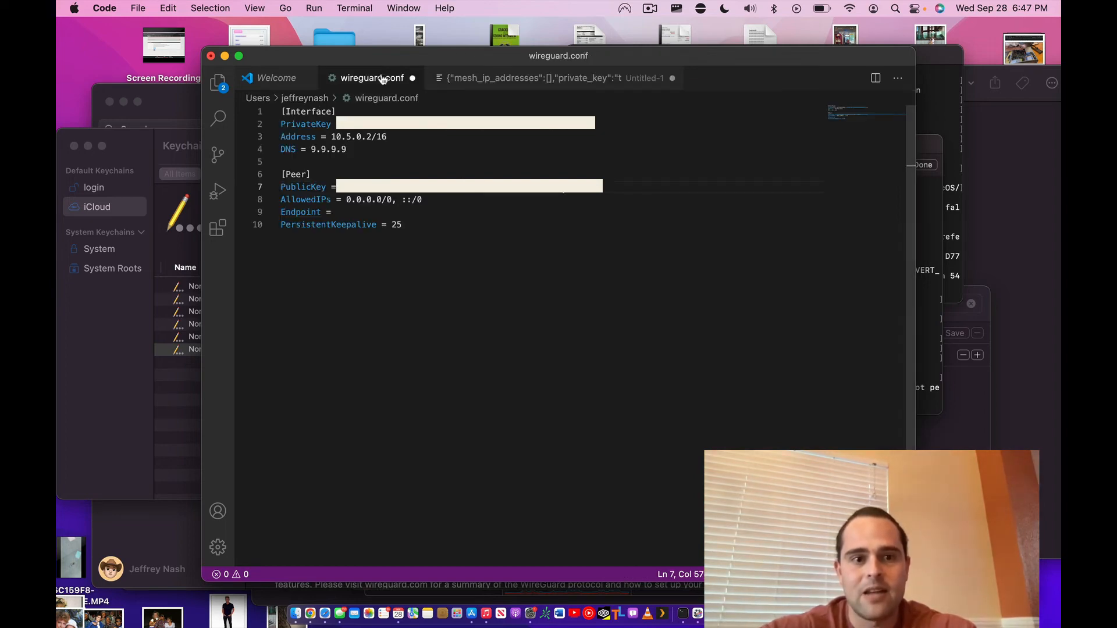
type("166.88.163.39:51820")
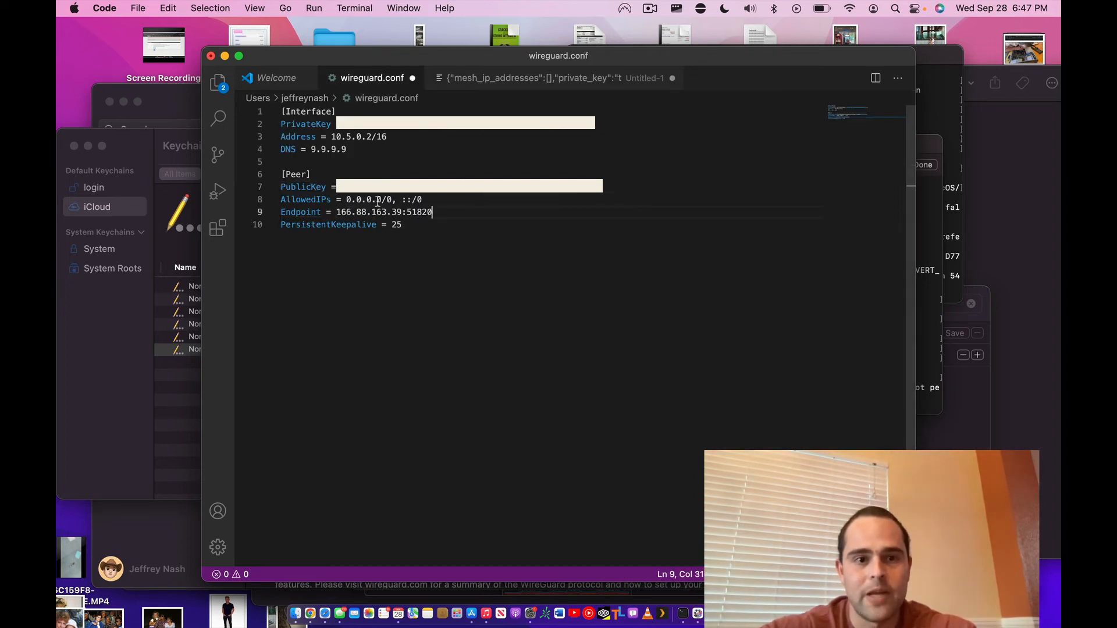
left_click(534, 77)
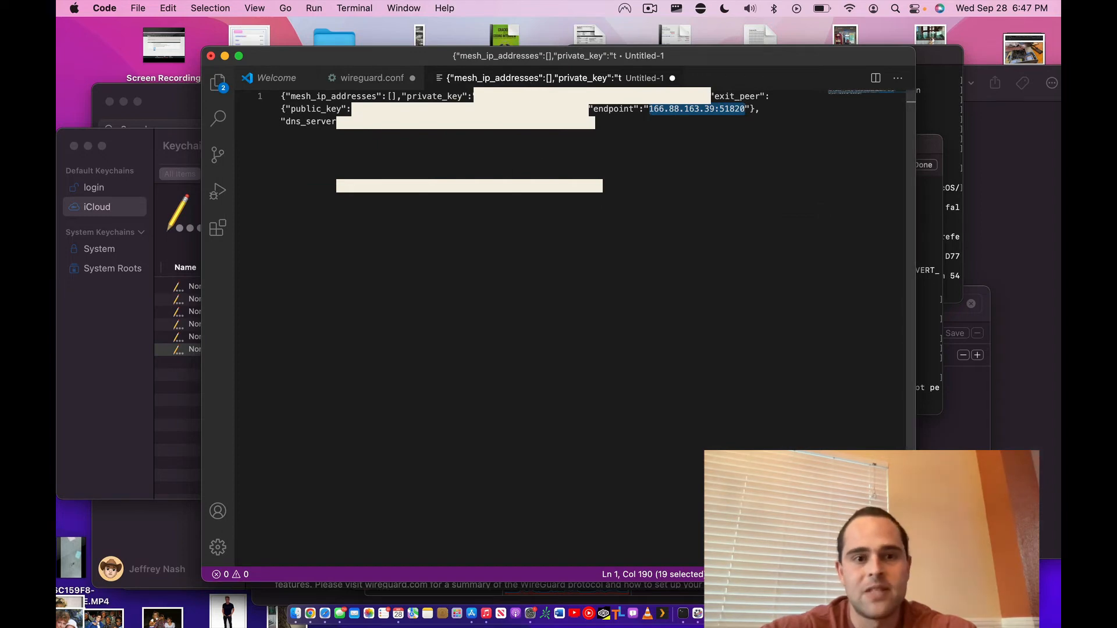
left_click(371, 78)
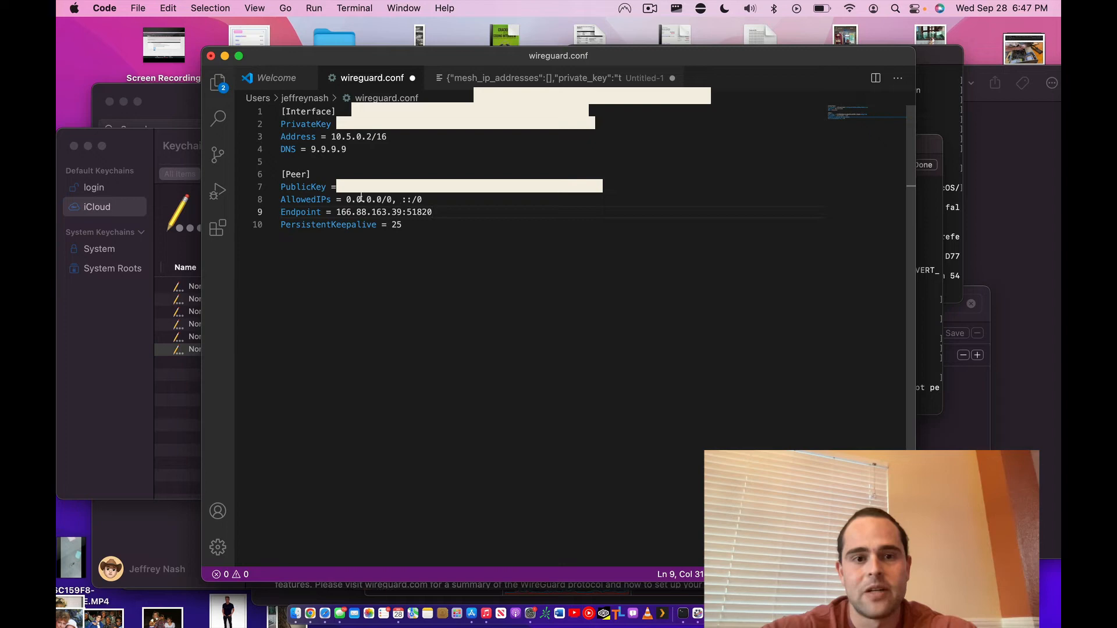
mouse_move(773, 252)
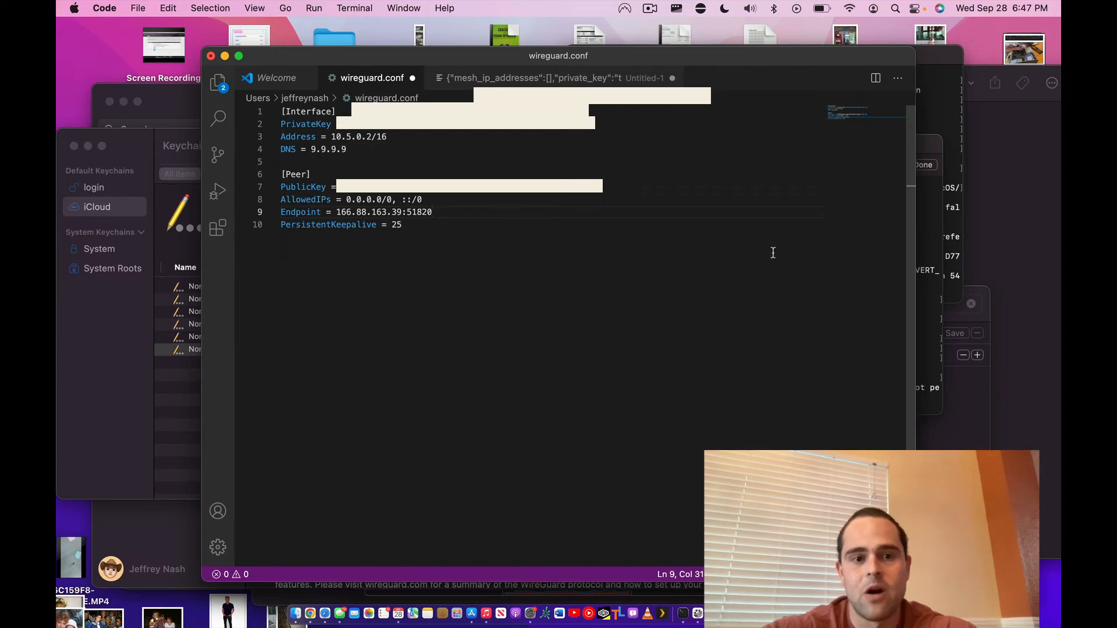
mouse_move(563, 291)
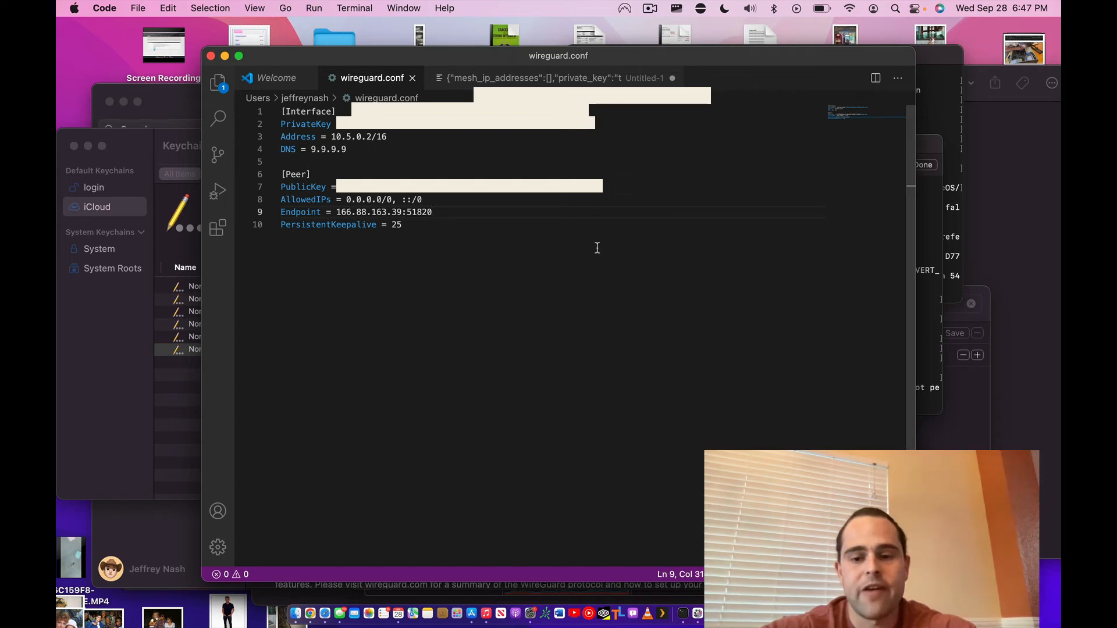
mouse_move(485, 612)
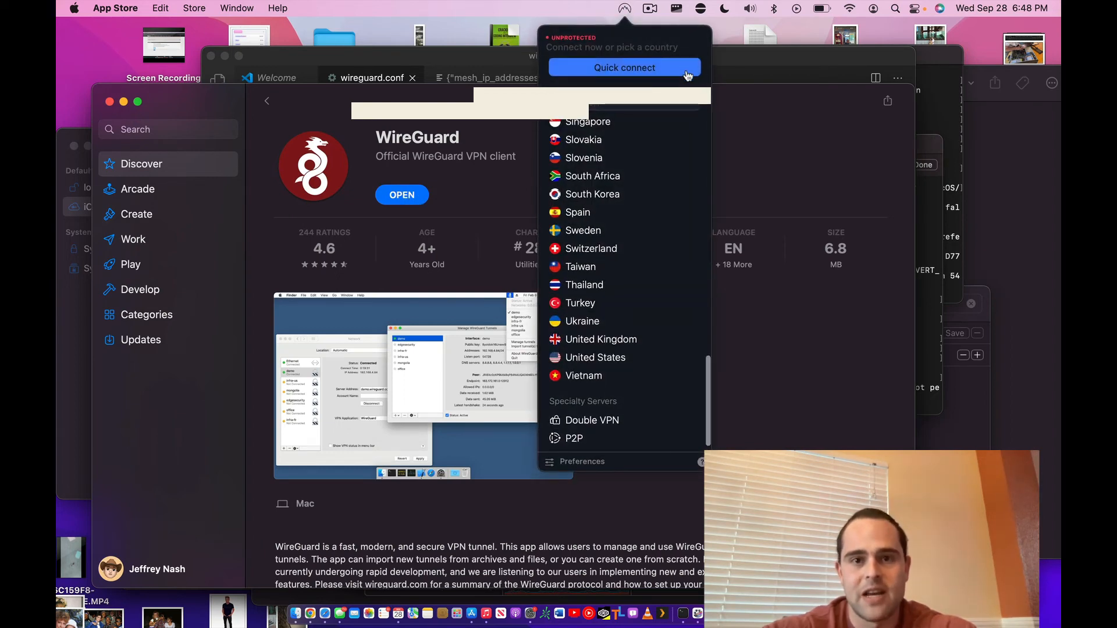
Dismiss the NordVPN country list and open WireGuard from the App Store
left_click(497, 210)
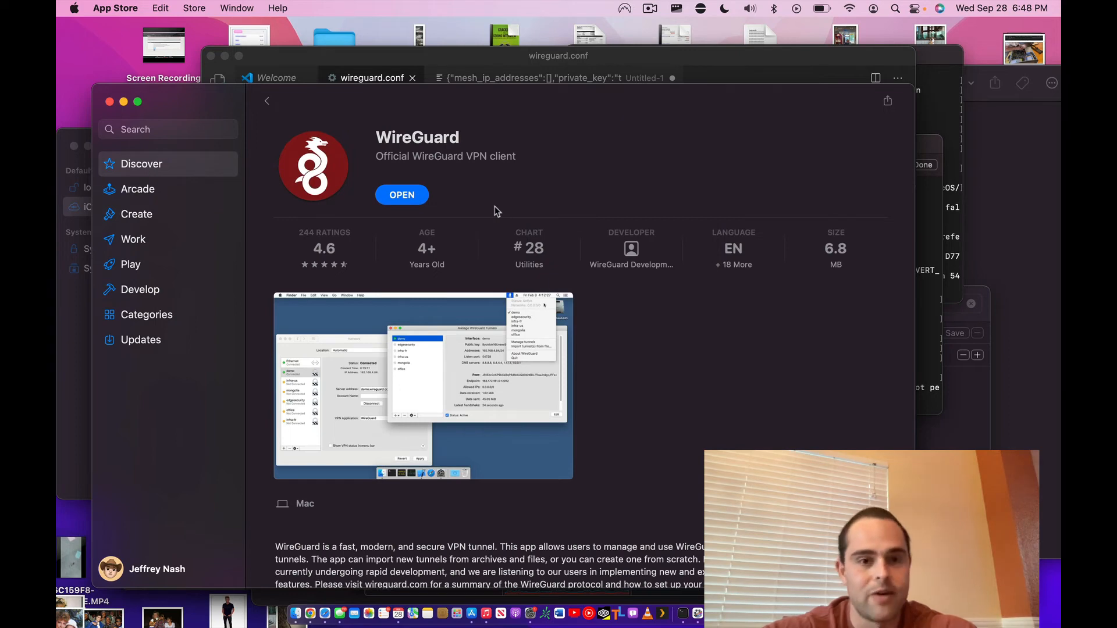
left_click(400, 194)
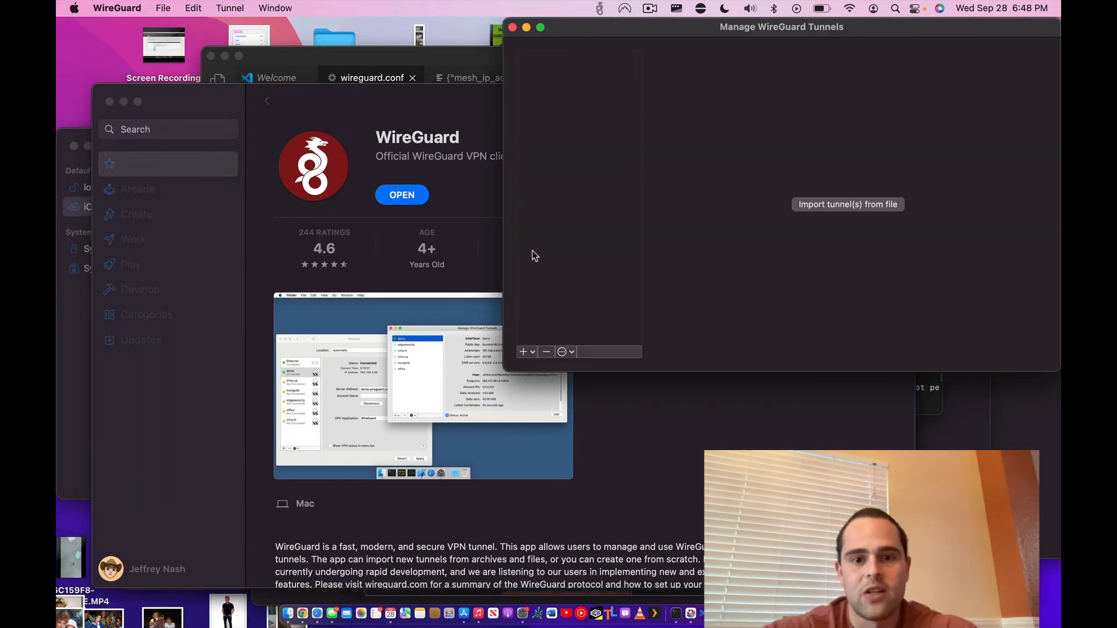
mouse_move(807, 221)
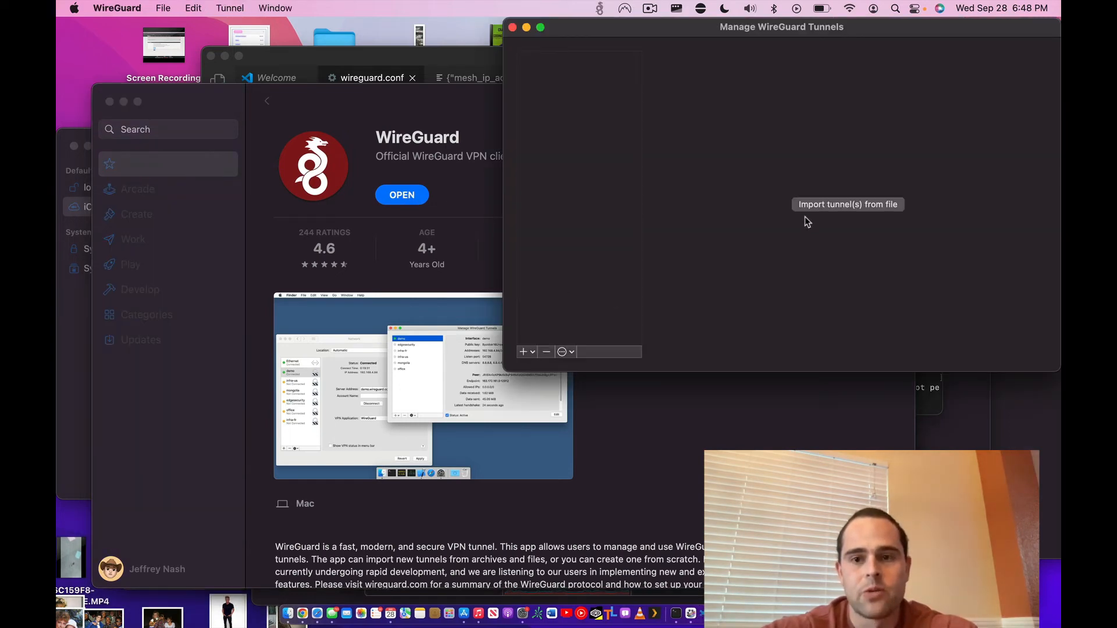
Import wireguard.conf as a WireGuard tunnel and allow adding VPN configurations
left_click(847, 204)
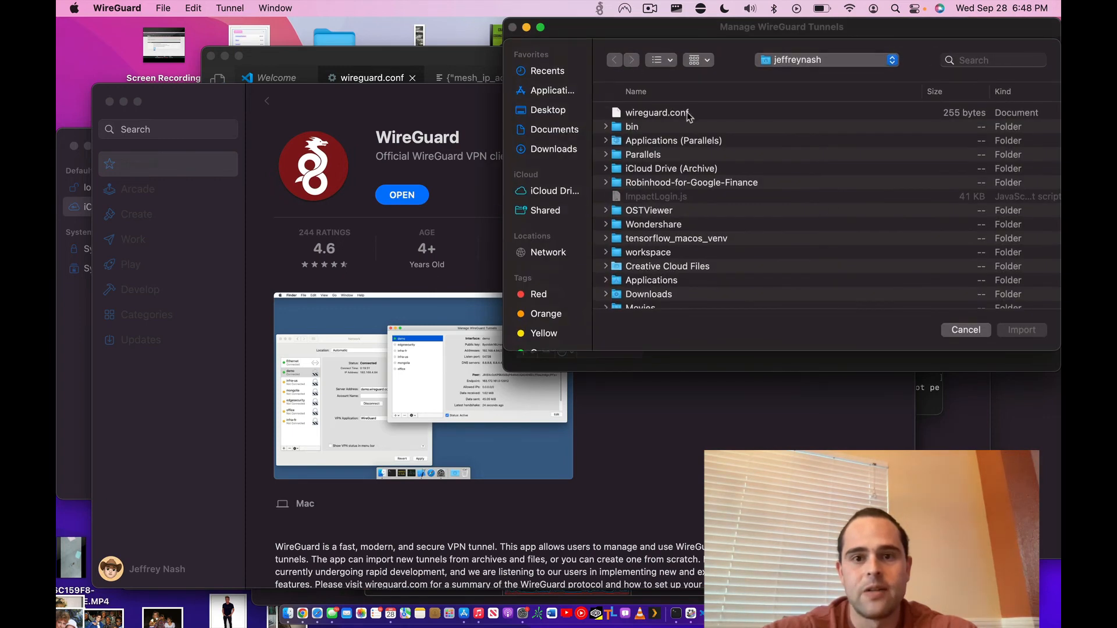
left_click(965, 330)
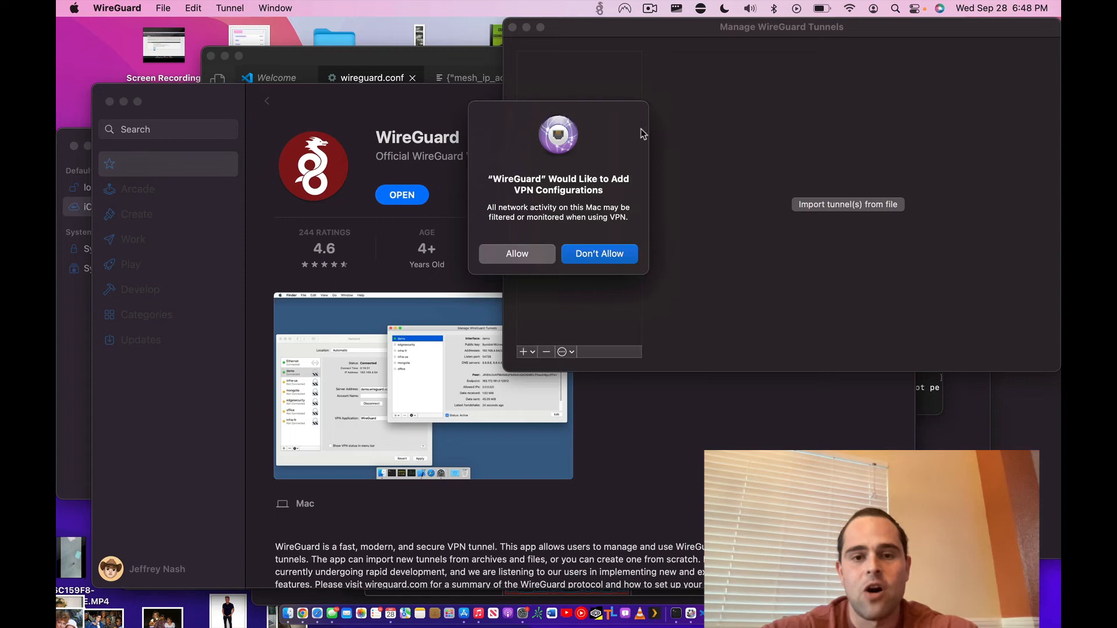
mouse_move(573, 197)
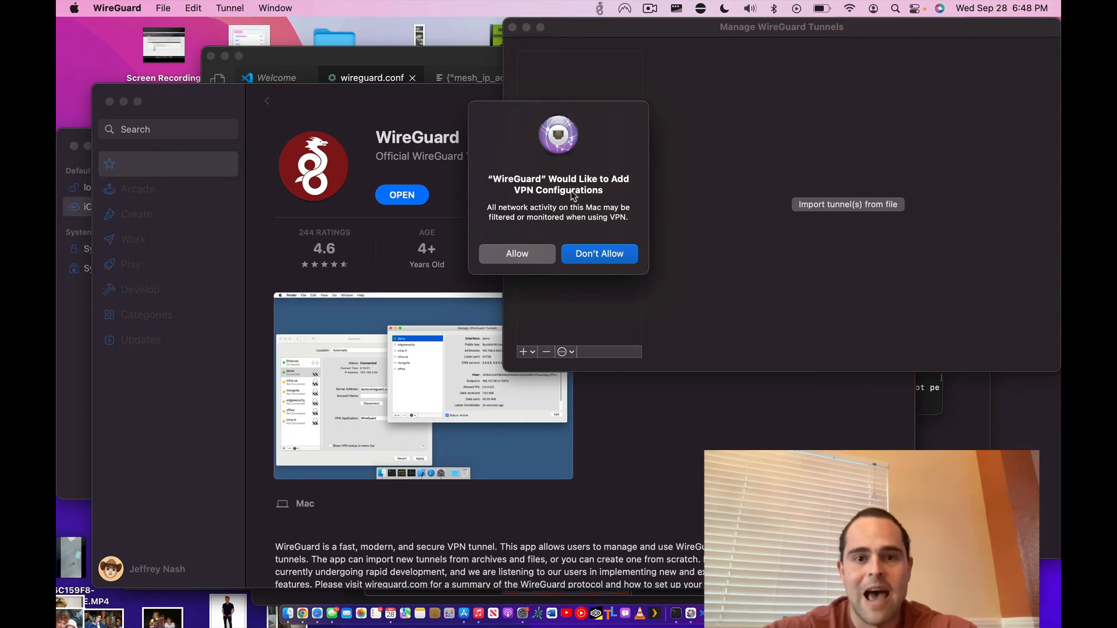
mouse_move(594, 197)
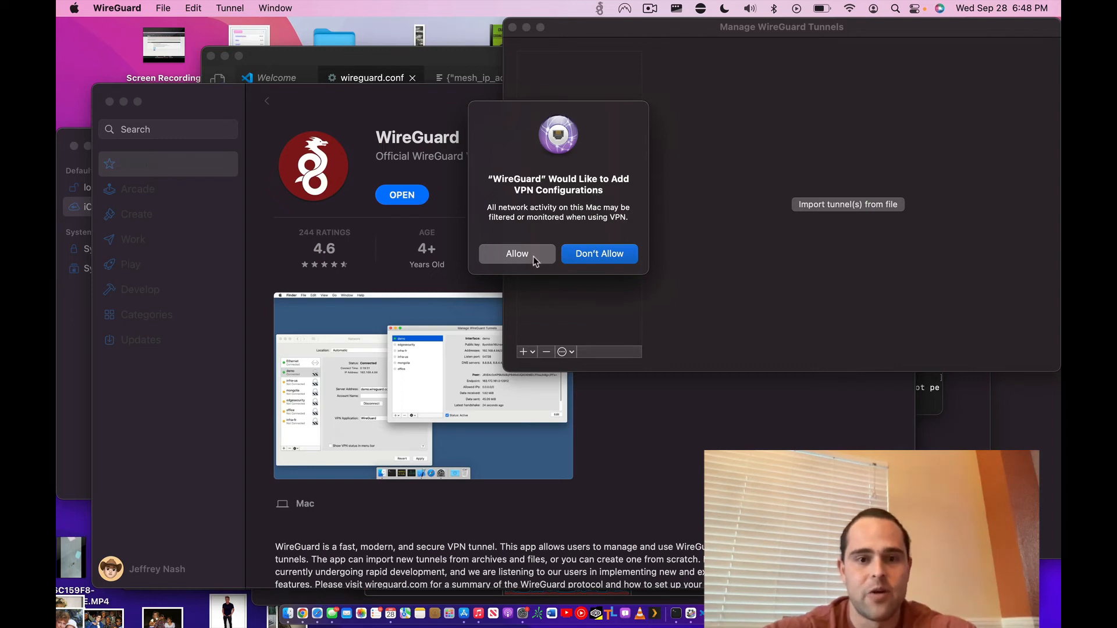
left_click(517, 253)
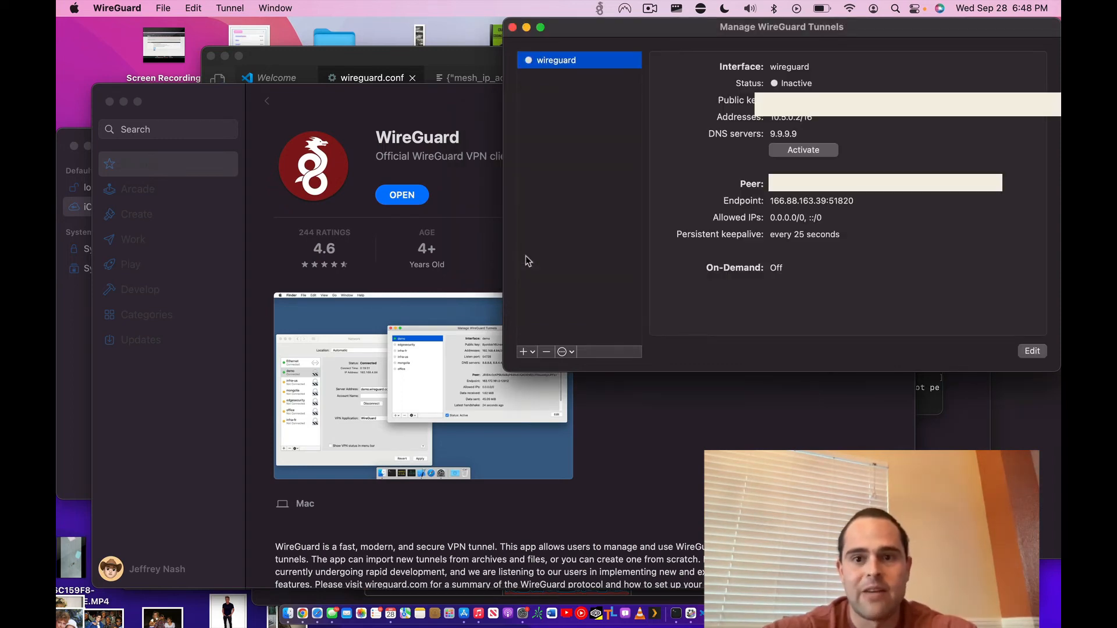
mouse_move(834, 140)
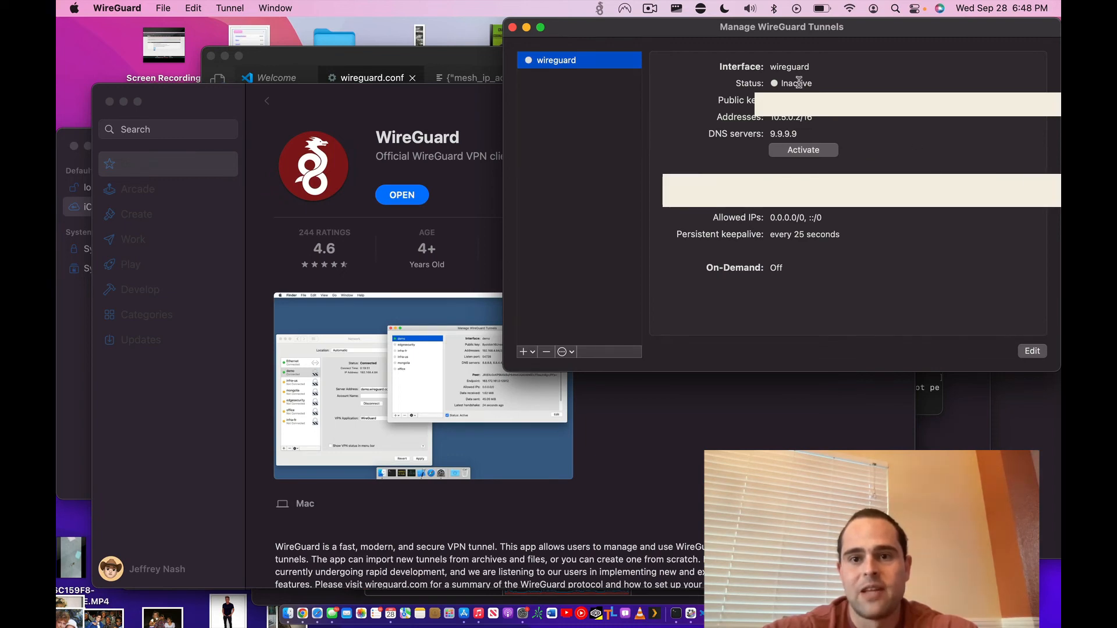
Activate the wireguard tunnel until it shows Active, then bring Chrome to the front
left_click(802, 149)
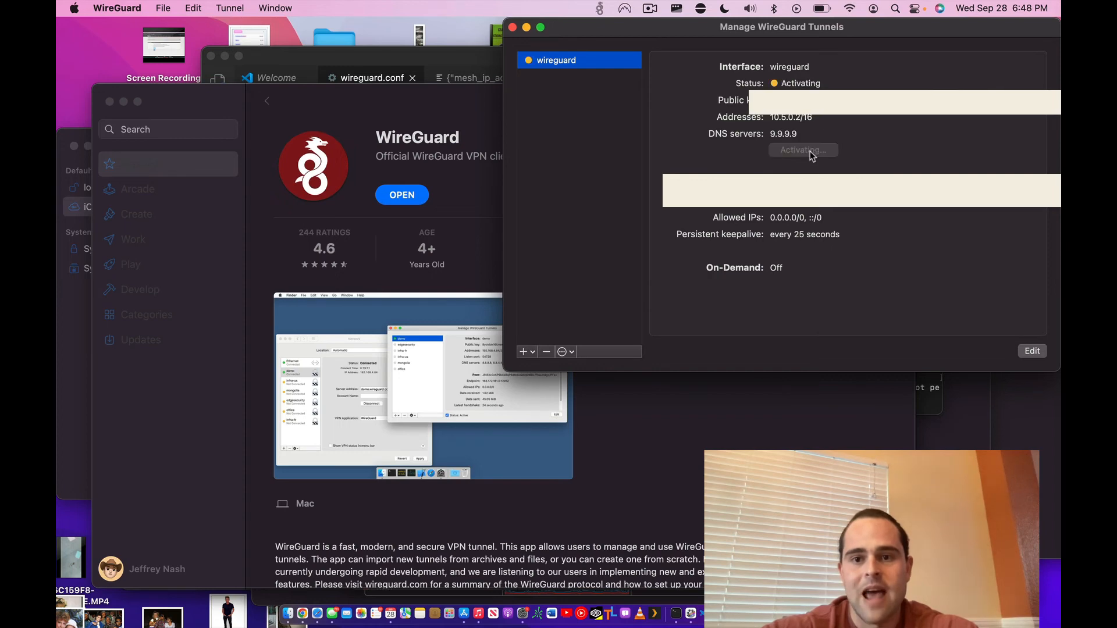
left_click(803, 149)
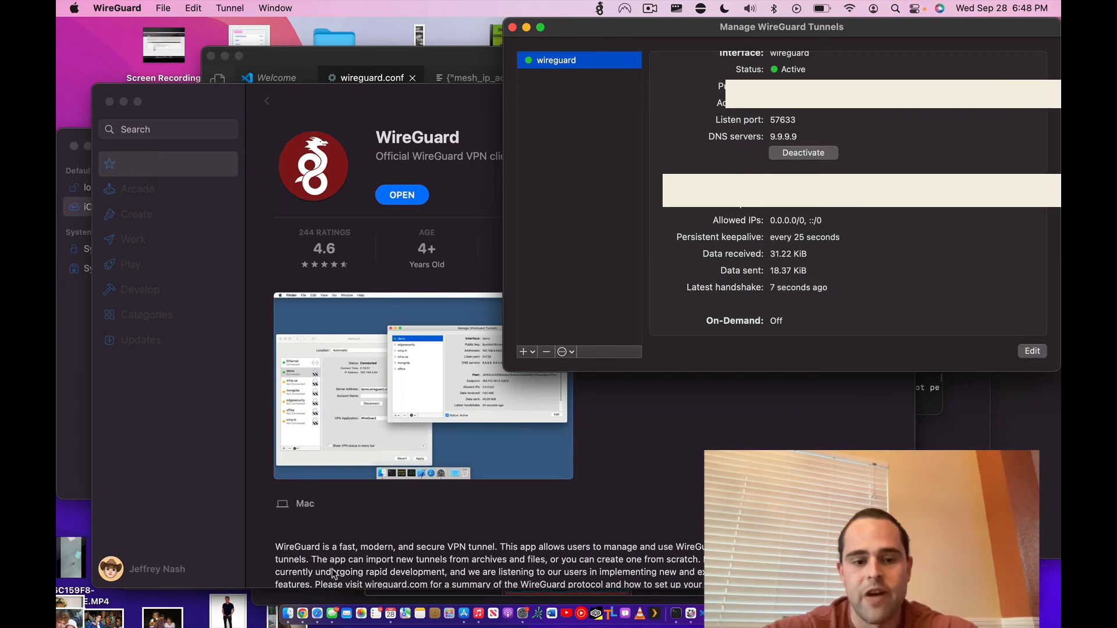
left_click(302, 613)
type("wtfi")
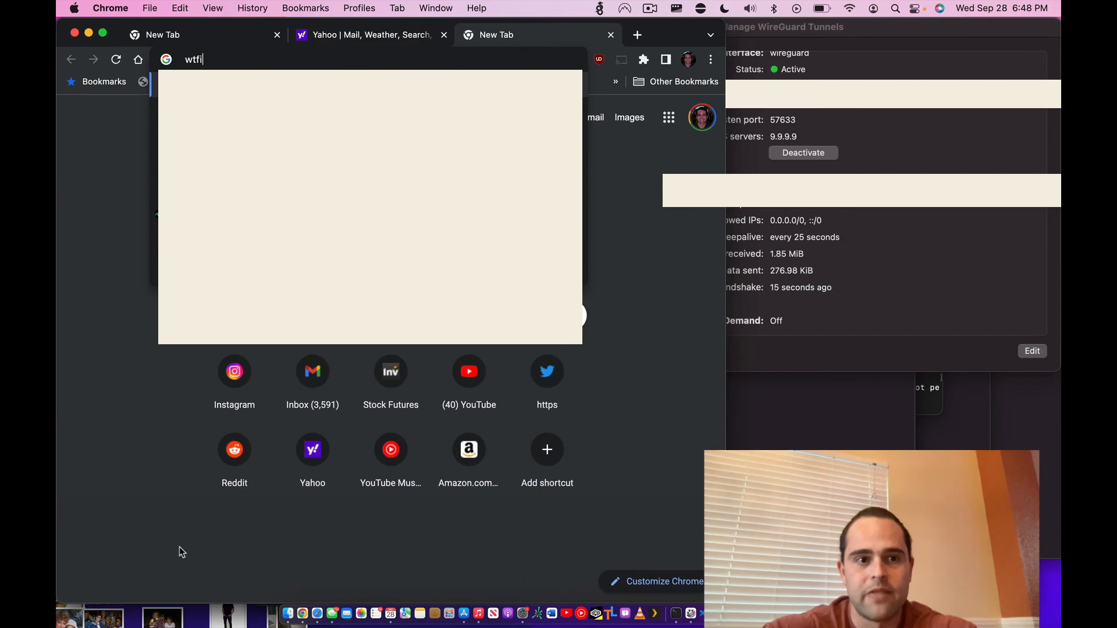
Load wtfismyip.com to see 166.88.172.87 in San Jose, then deactivate the tunnel
key("Return")
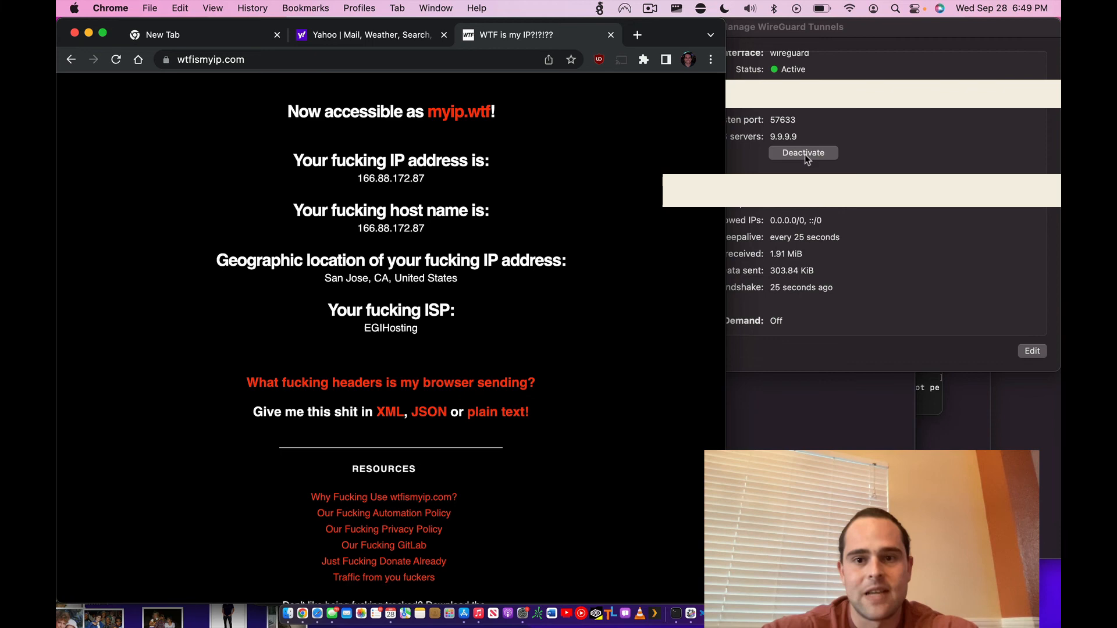
left_click(802, 152)
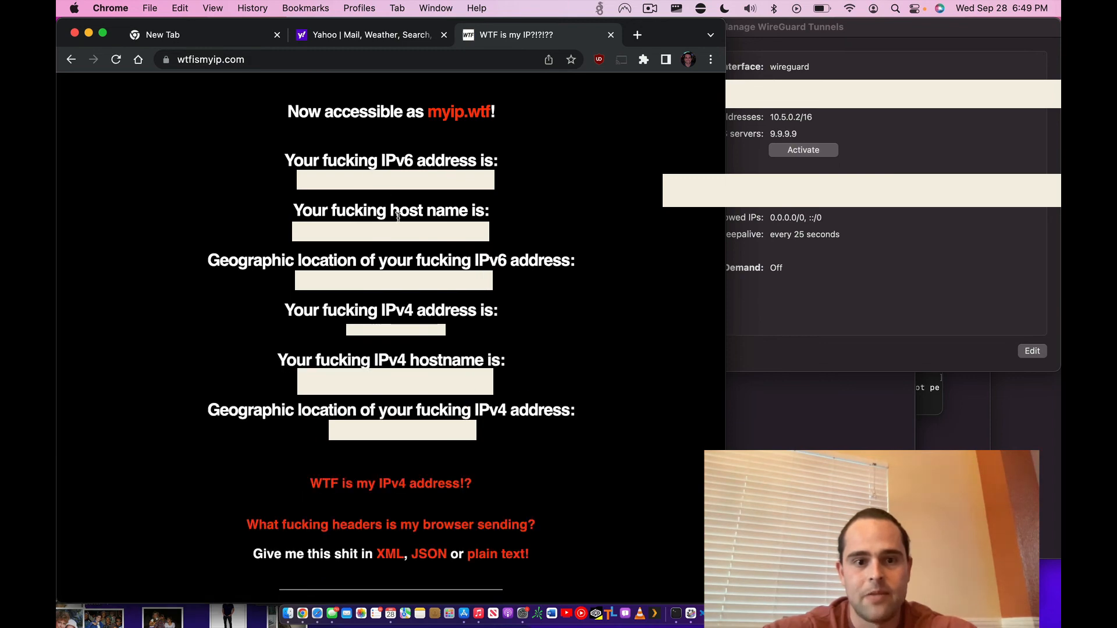
mouse_move(483, 325)
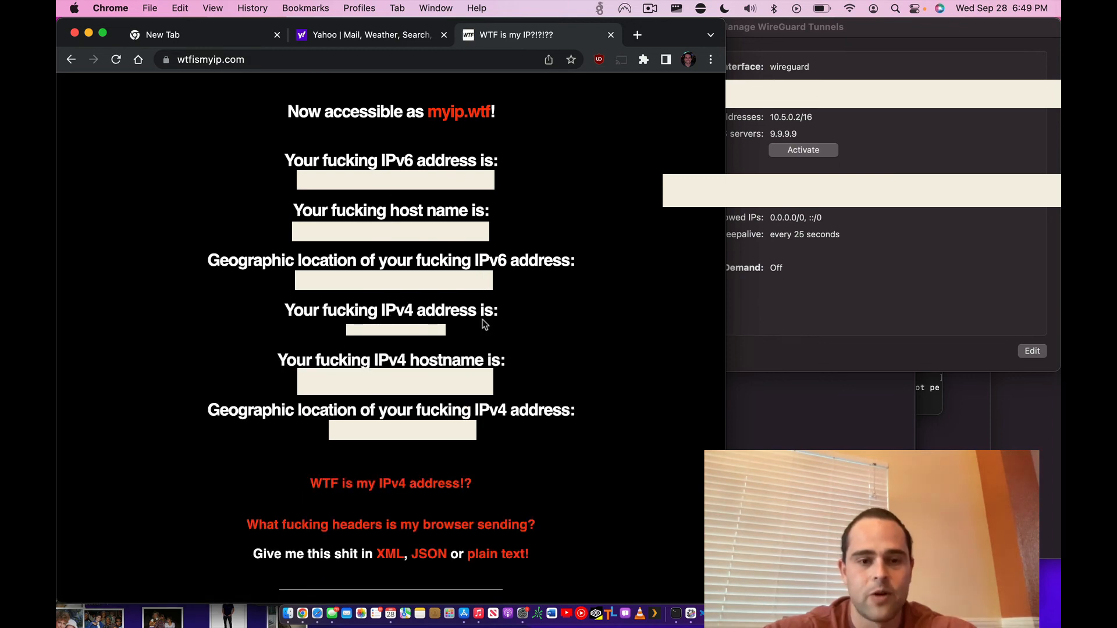